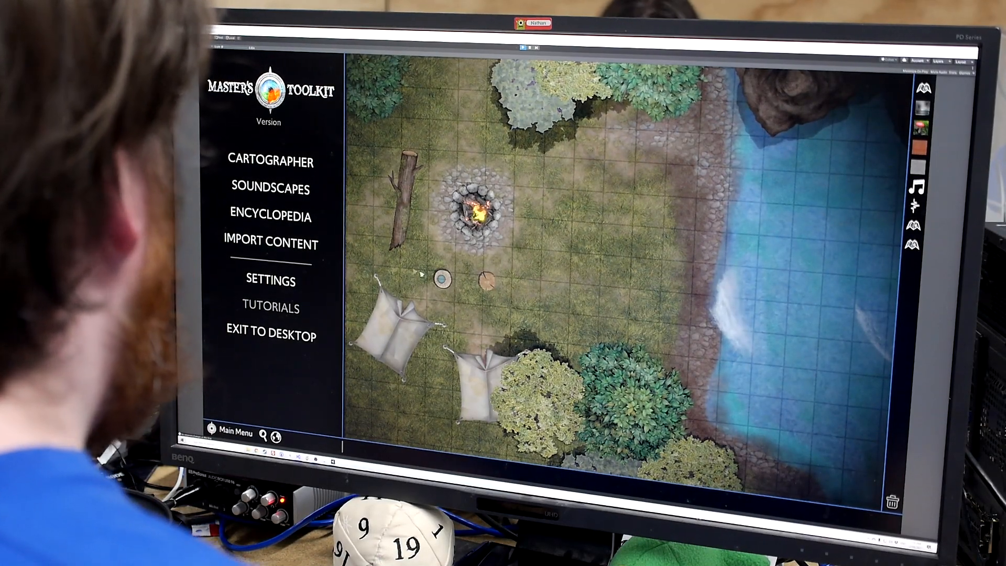
# Enter Cartographer, choose the Sci-fi Essentials checkered tile and browse Line/Polygon placement shapes
pyautogui.click(269, 161)
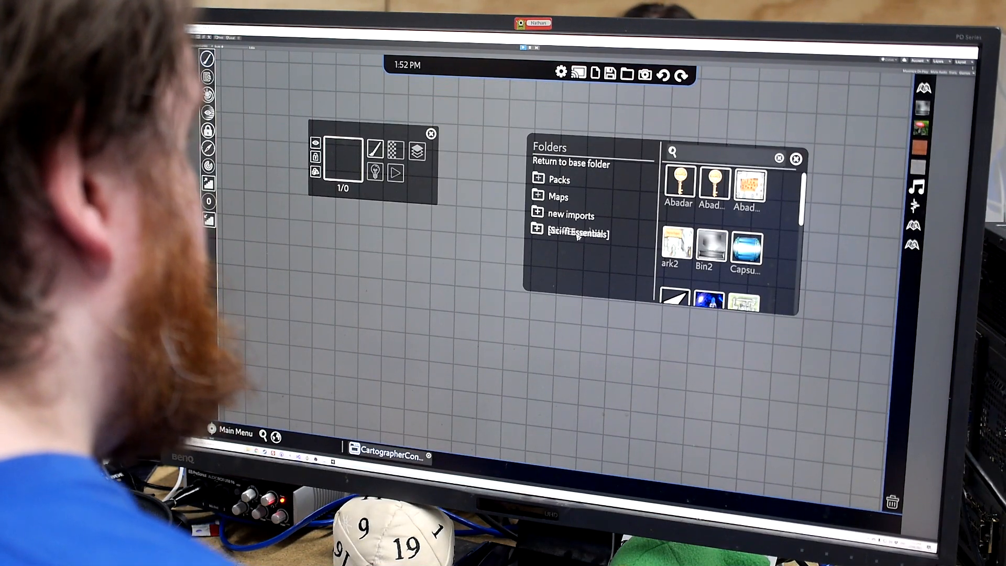
pyautogui.click(577, 233)
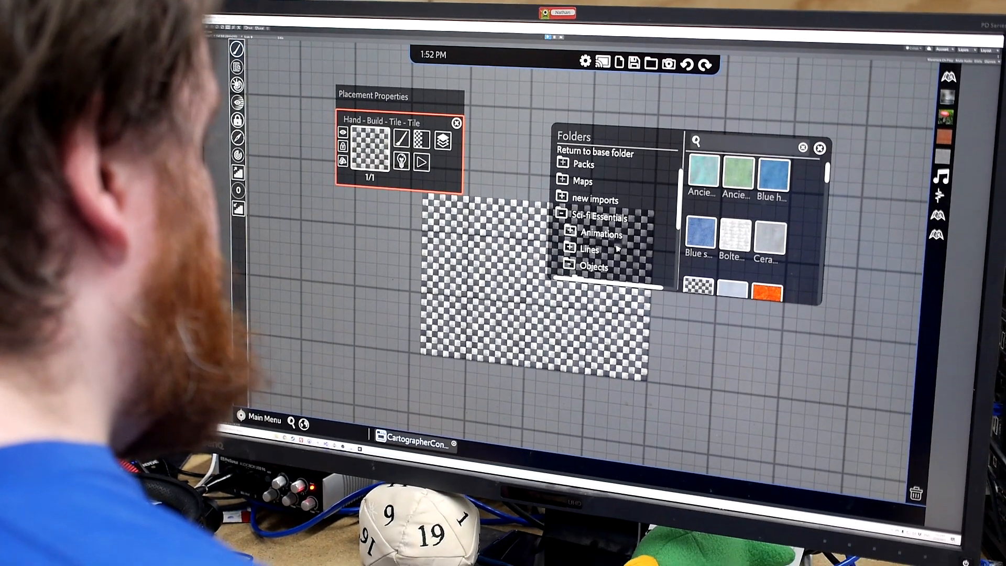
pyautogui.click(567, 250)
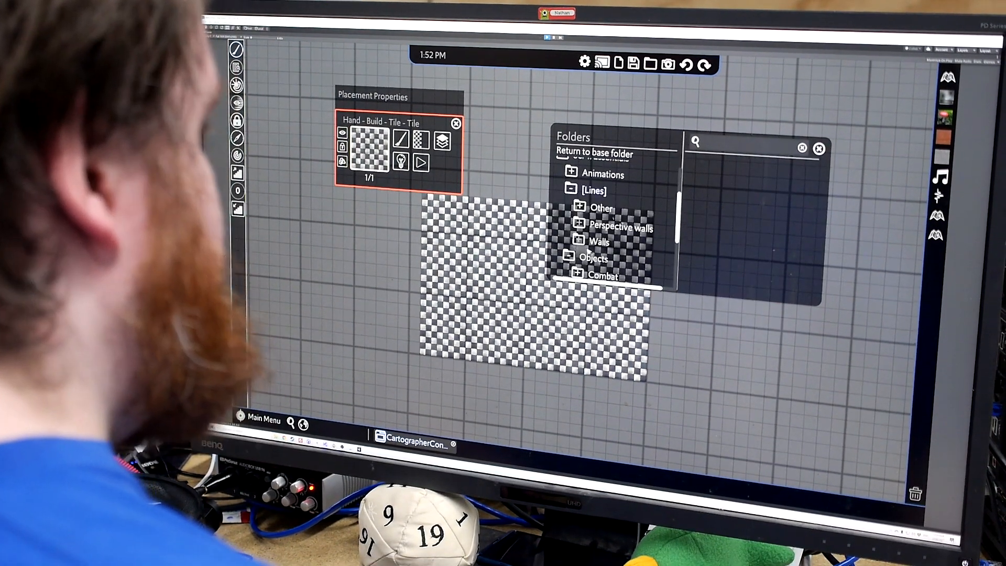
pyautogui.click(598, 242)
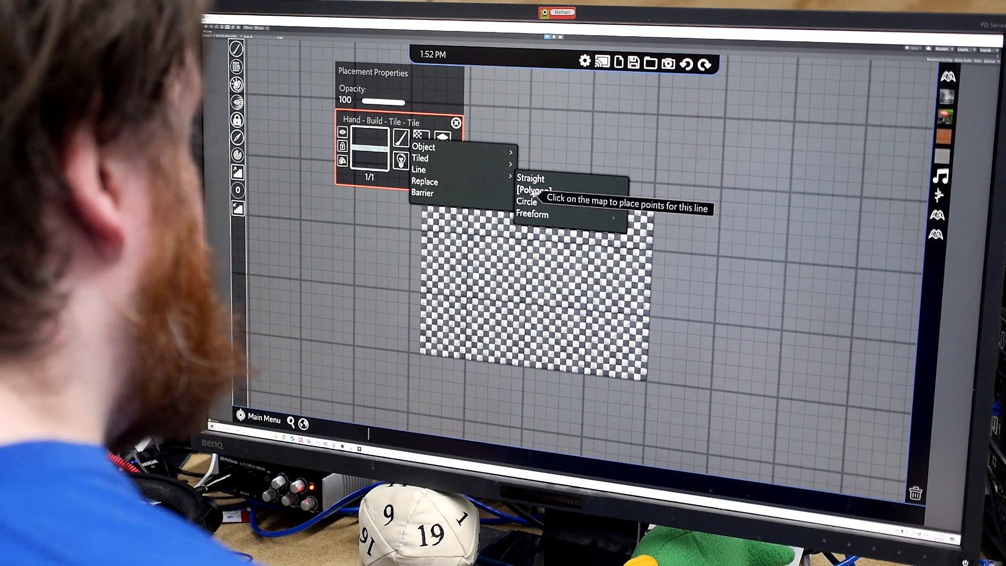
# Lay the checkered tiles as a polygon floor and add another outline point to it
pyautogui.click(542, 190)
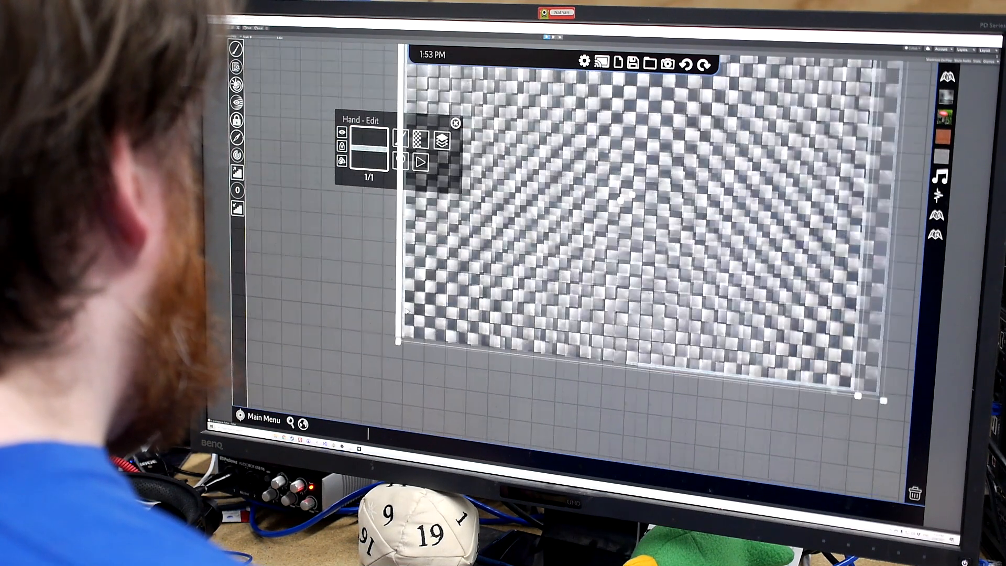
pyautogui.rightClick(411, 357)
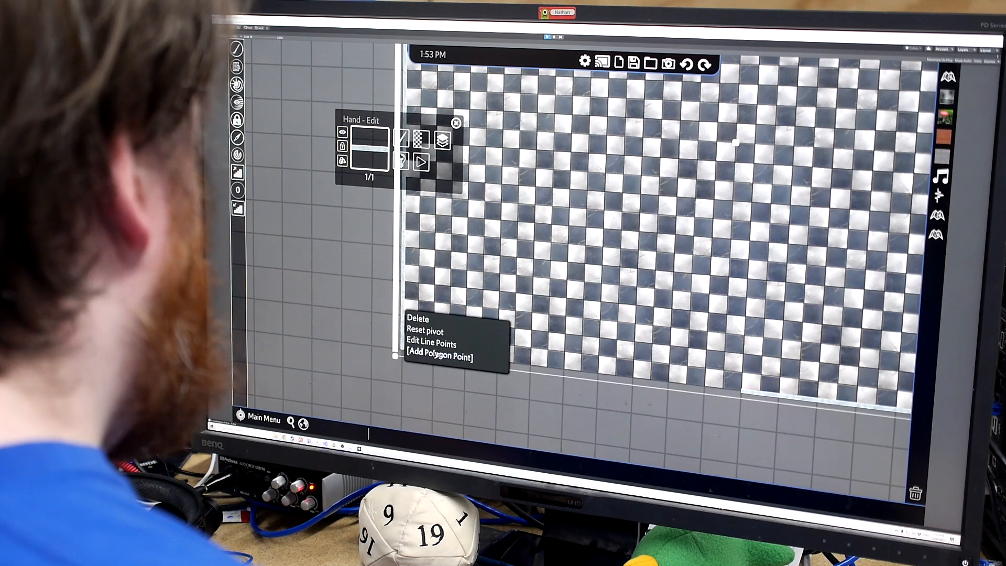
pyautogui.click(444, 356)
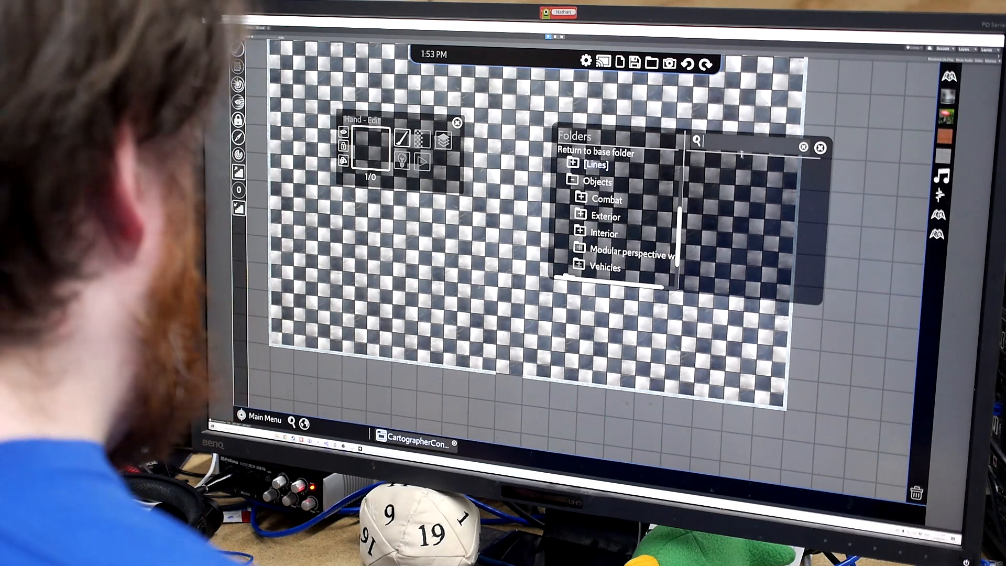
# Search the asset library for 'door' to list door and cabinet objects
pyautogui.write('door')
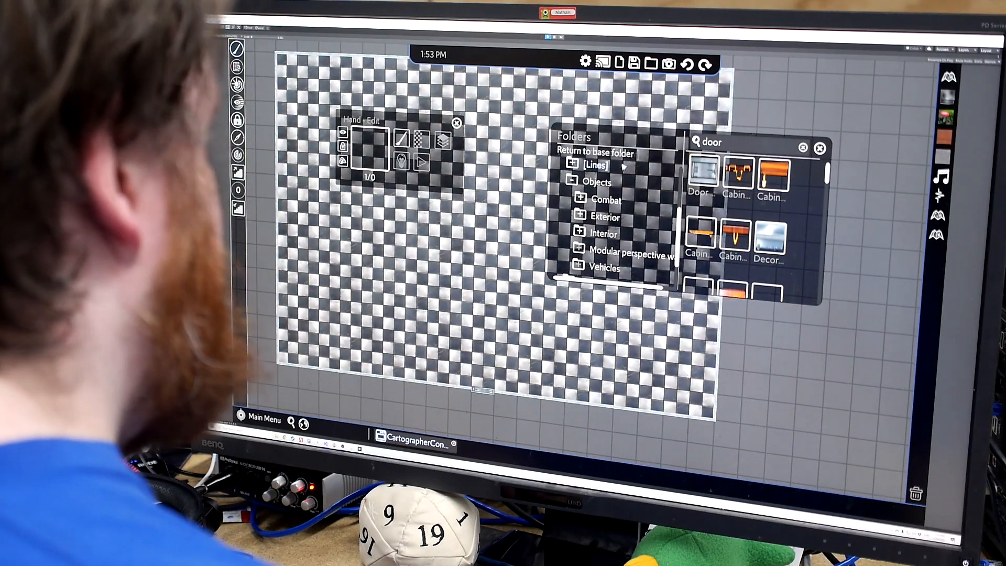
# Search 'water' and pick the Water tile to draw a pool on the floor
pyautogui.write('w')
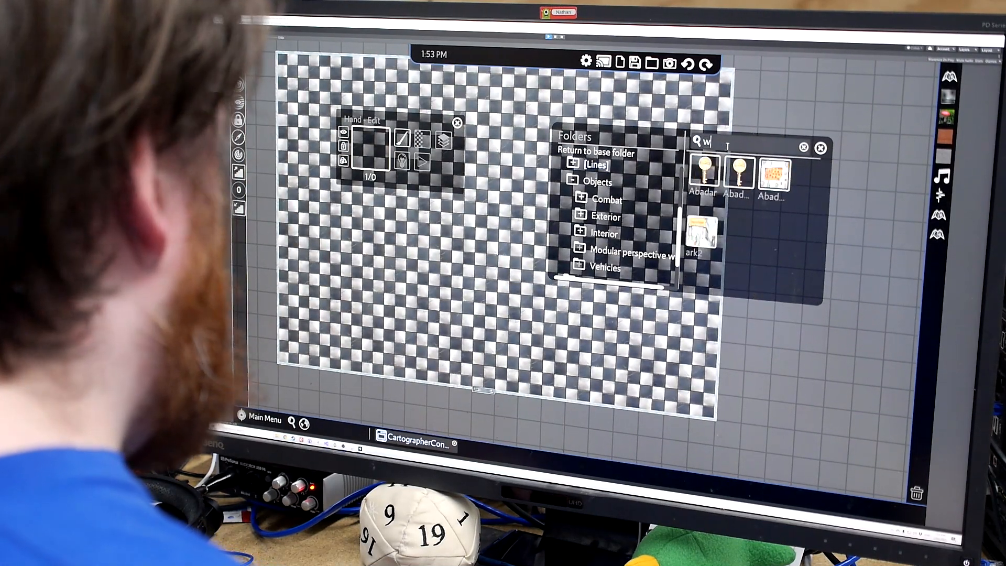
pyautogui.write('ater')
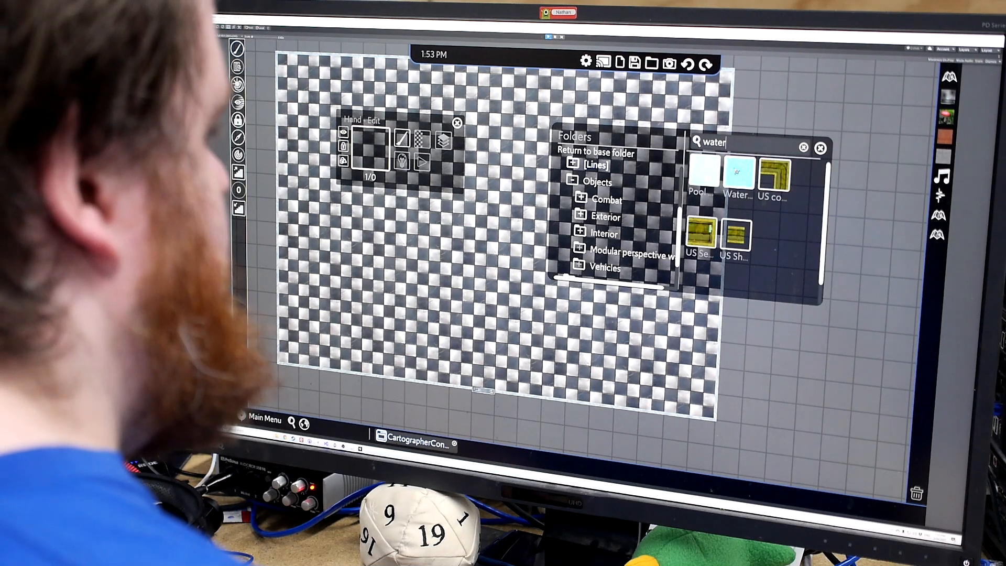
pyautogui.click(738, 176)
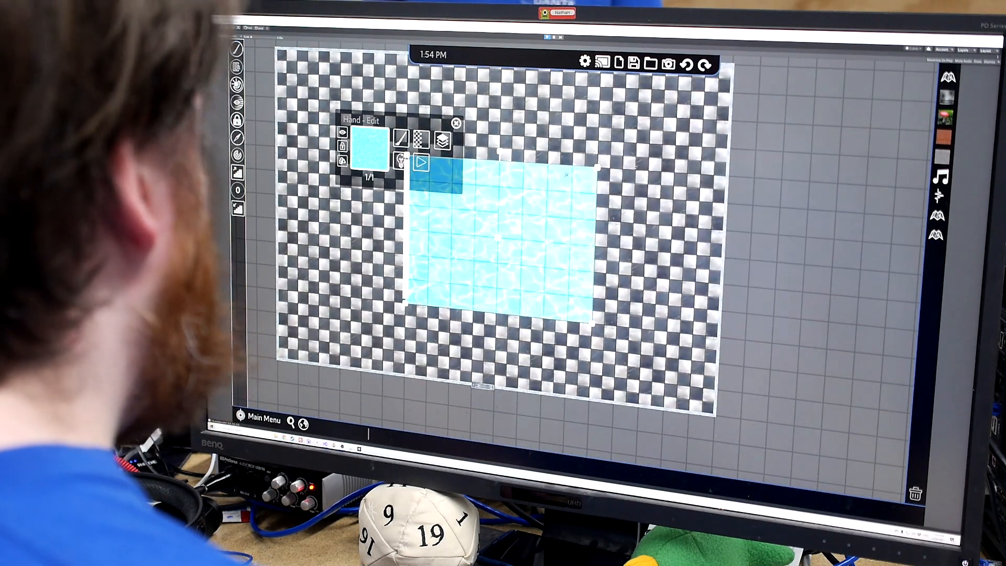
# Apply the Tiled > Tile X Scroll effect so the pool's water tiles scroll
pyautogui.click(420, 162)
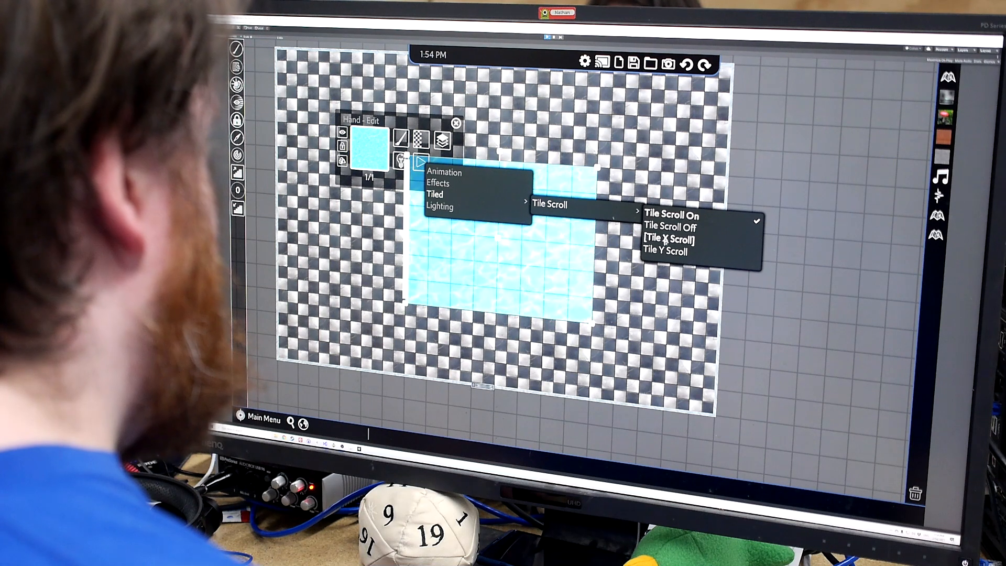
pyautogui.click(667, 238)
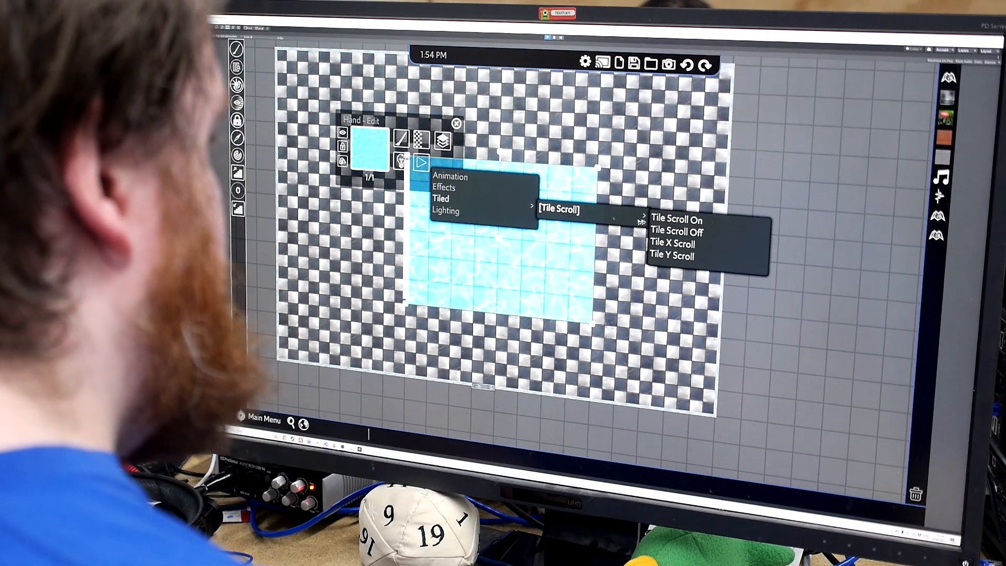
pyautogui.click(672, 256)
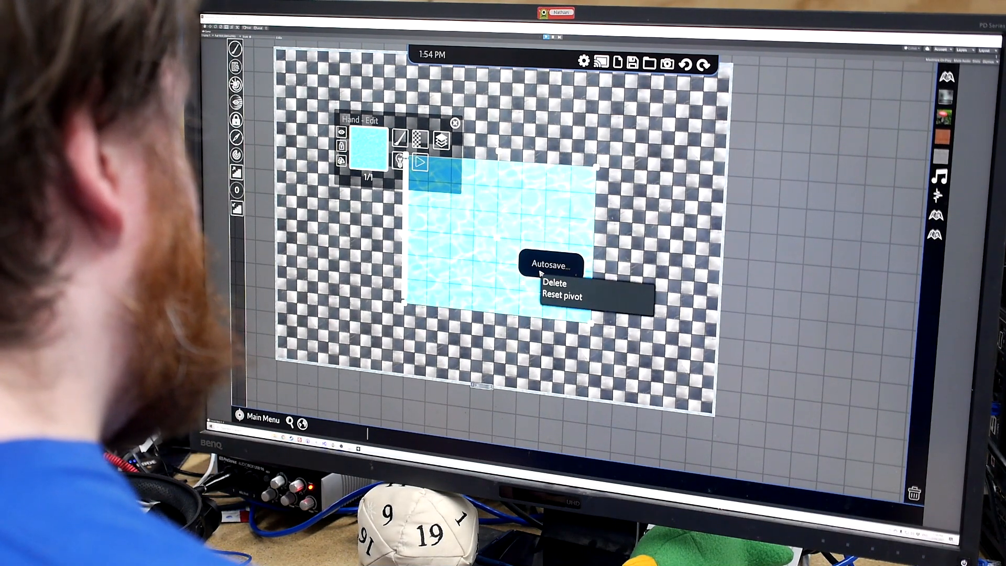
pyautogui.click(553, 282)
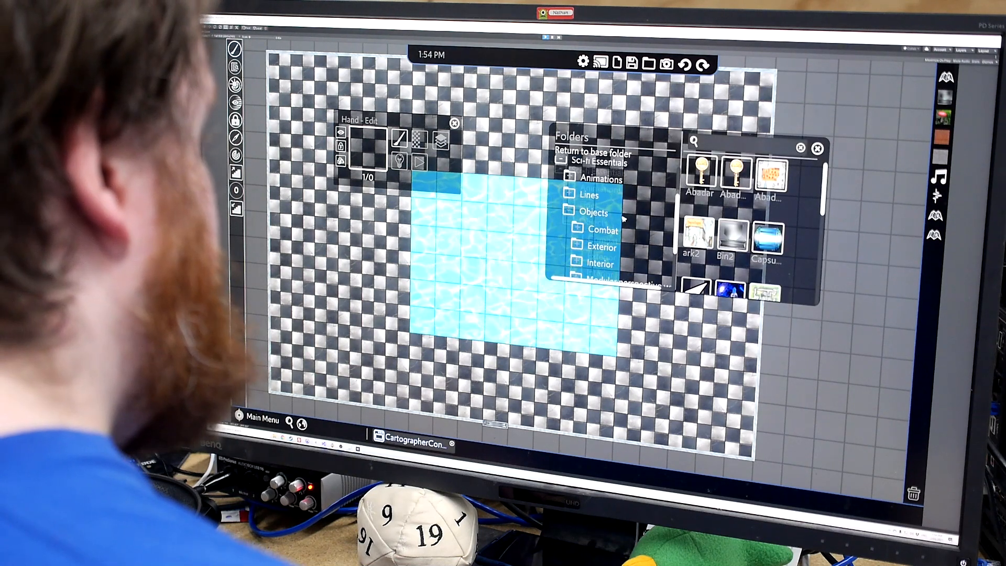
# Place the light fixture, turn its light on and lower Time of day to 0.00
pyautogui.scroll(-3)
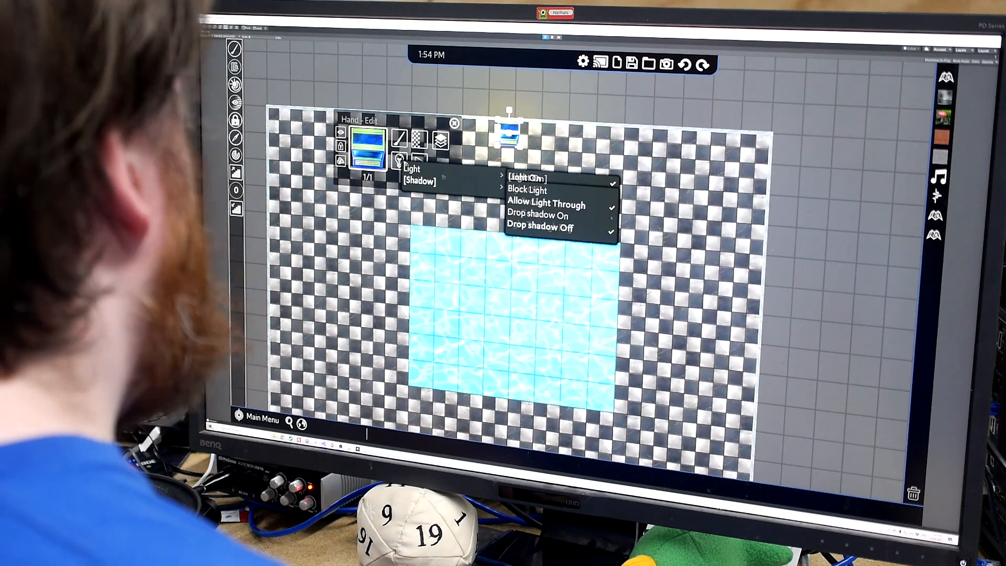
pyautogui.click(527, 177)
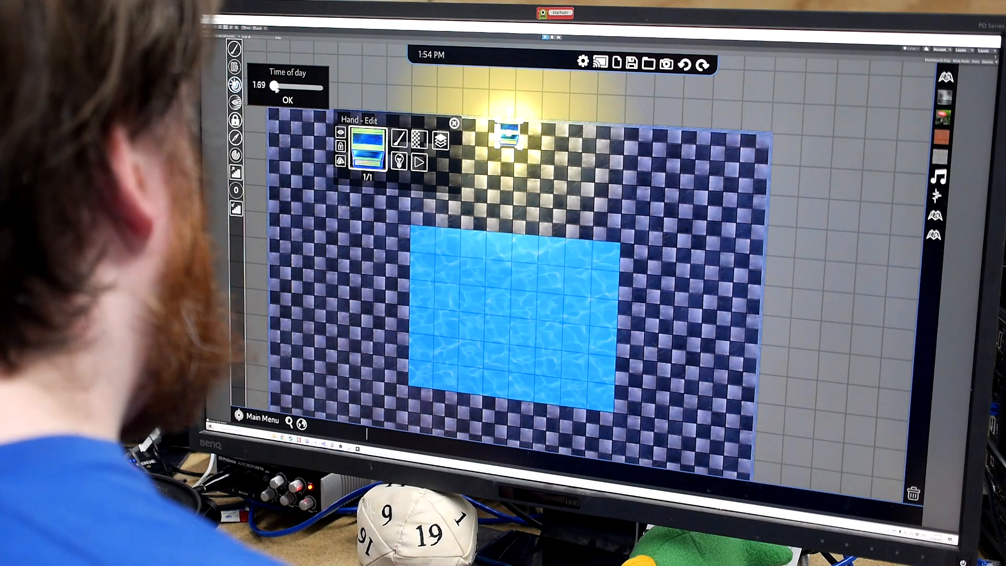
pyautogui.moveTo(276, 86); pyautogui.dragTo(263, 86)
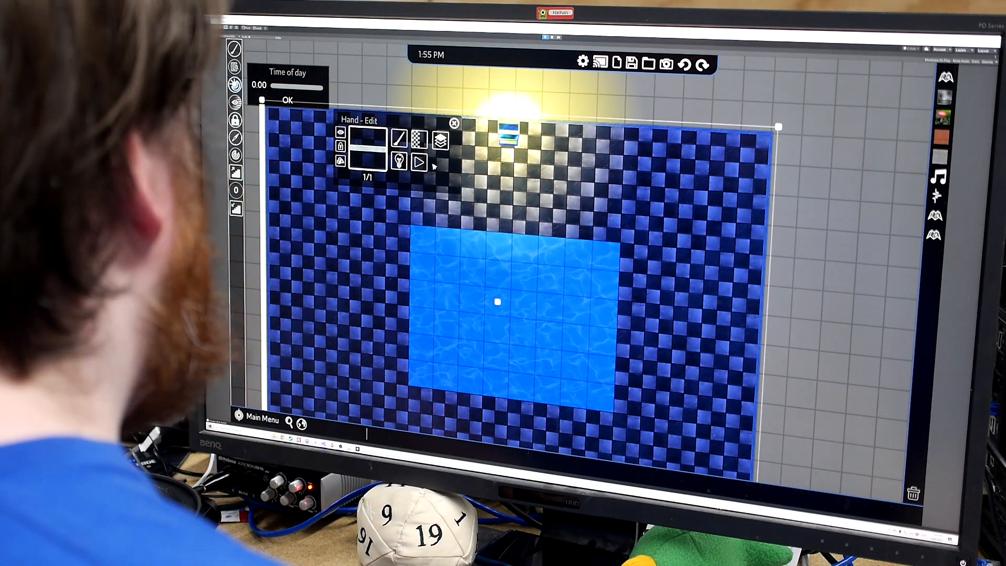
pyautogui.click(402, 161)
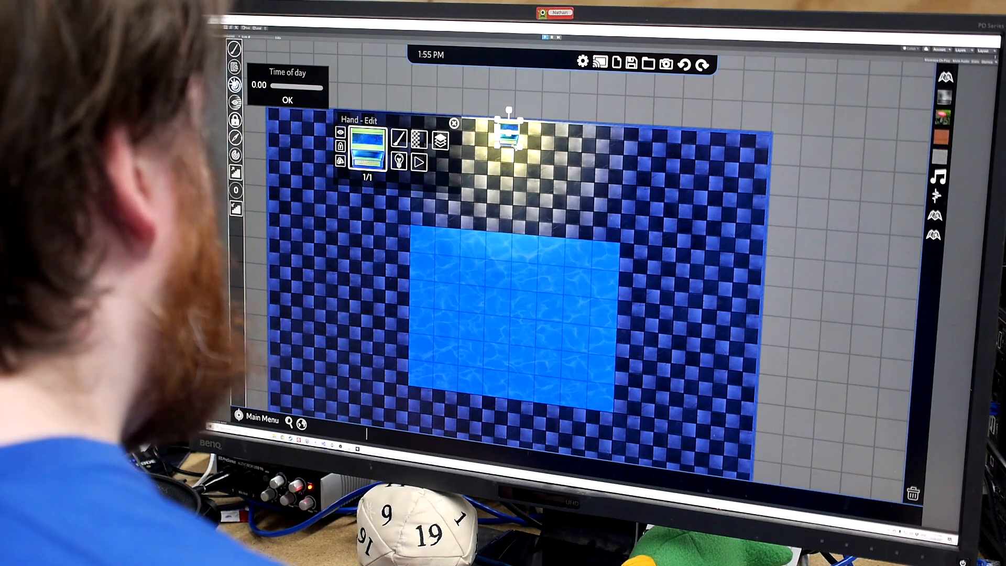
# Widen the fixture's light radius, turn Flicker On and adjust its hue
pyautogui.click(287, 99)
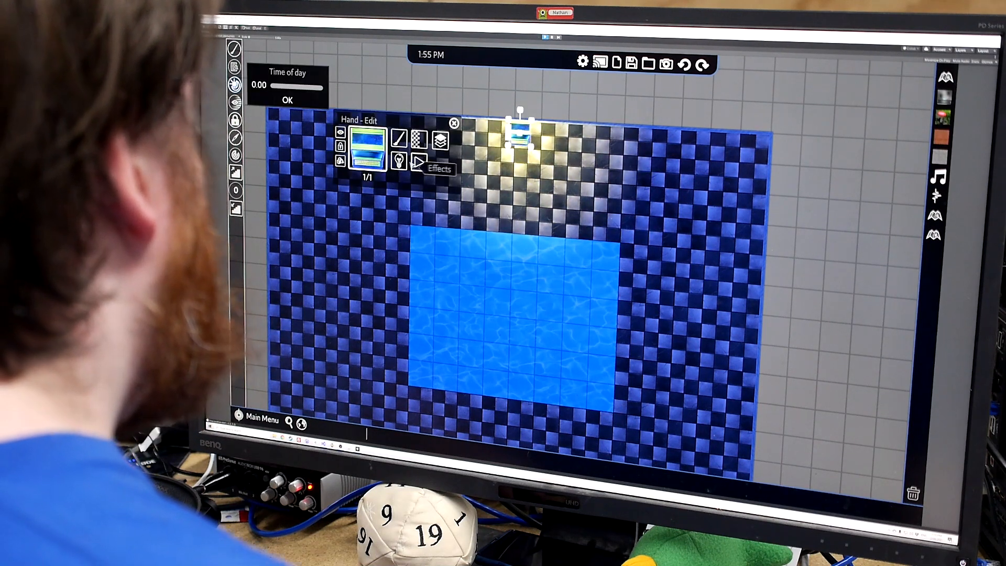
pyautogui.click(416, 159)
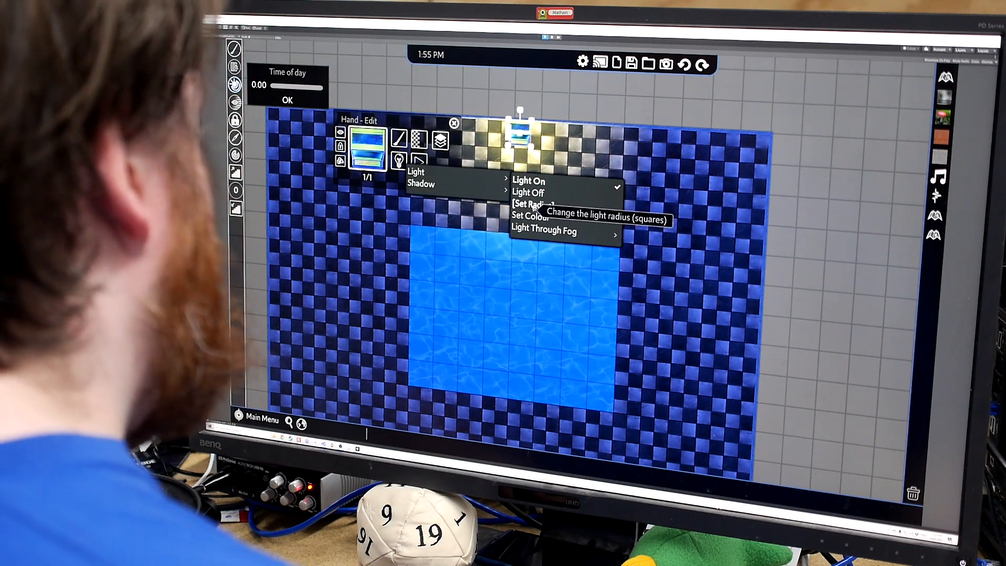
pyautogui.click(532, 204)
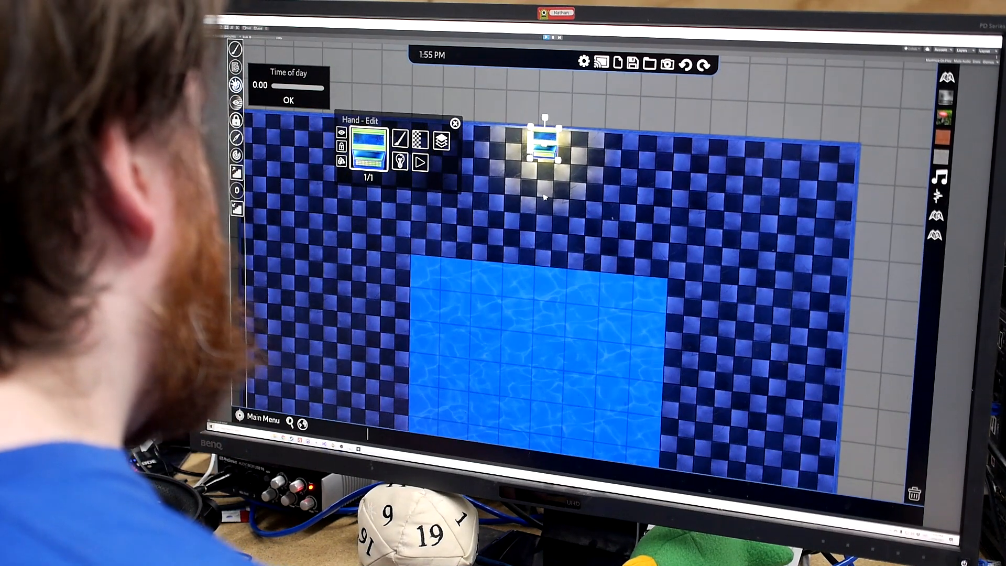
pyautogui.click(419, 161)
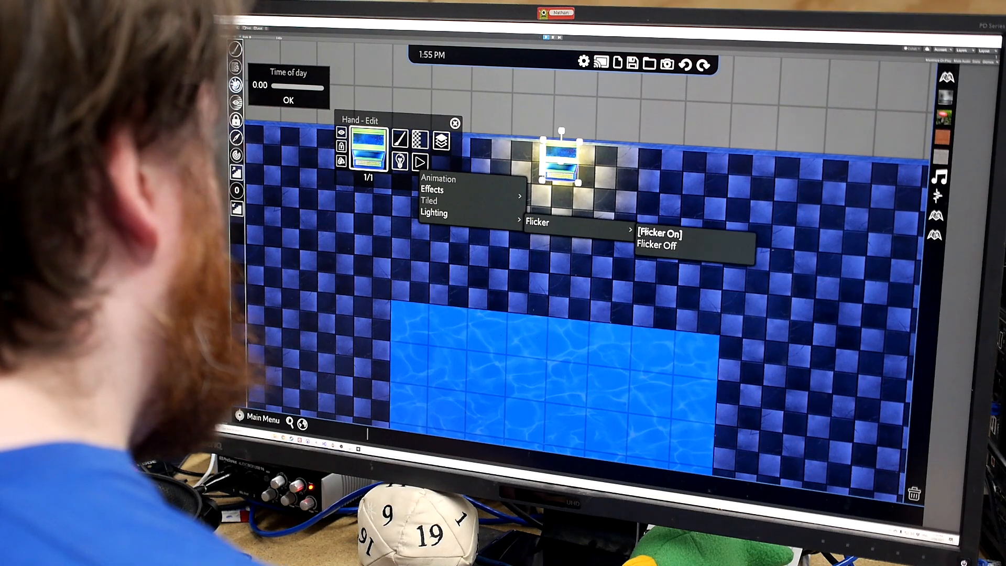
pyautogui.click(660, 232)
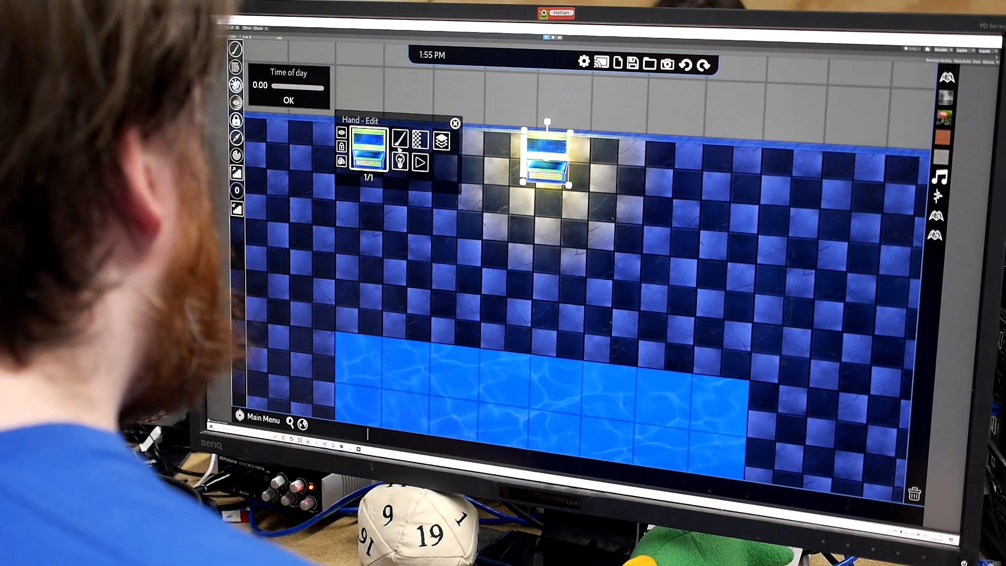
pyautogui.click(423, 163)
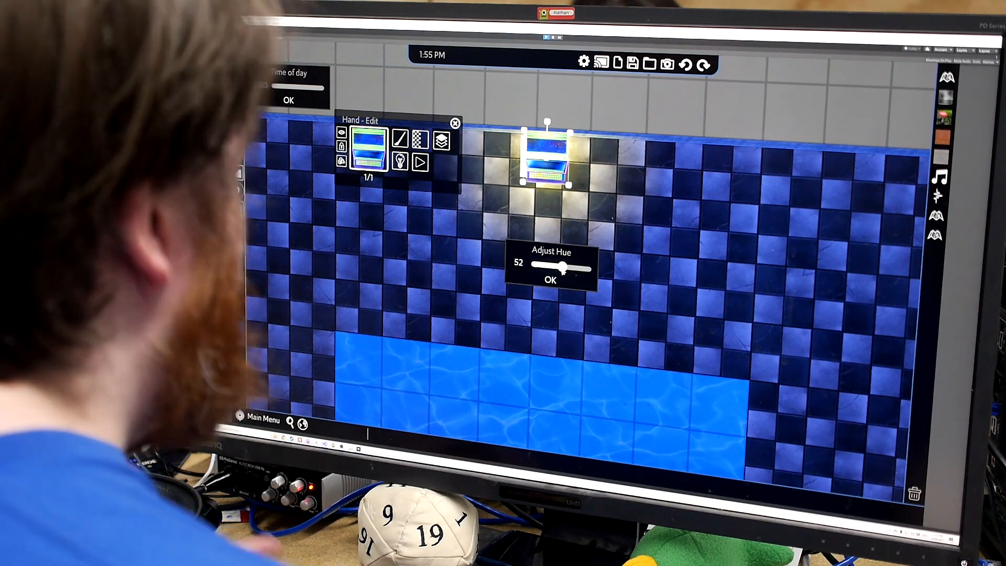
pyautogui.click(548, 280)
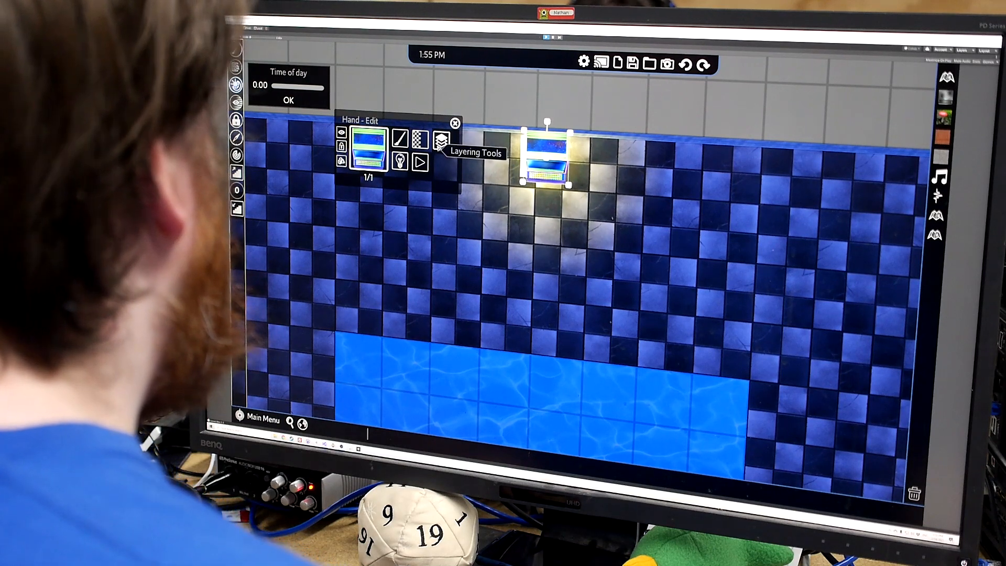
# Expand Sci-fi Essentials to show its Animations and Lines subfolders
pyautogui.click(287, 100)
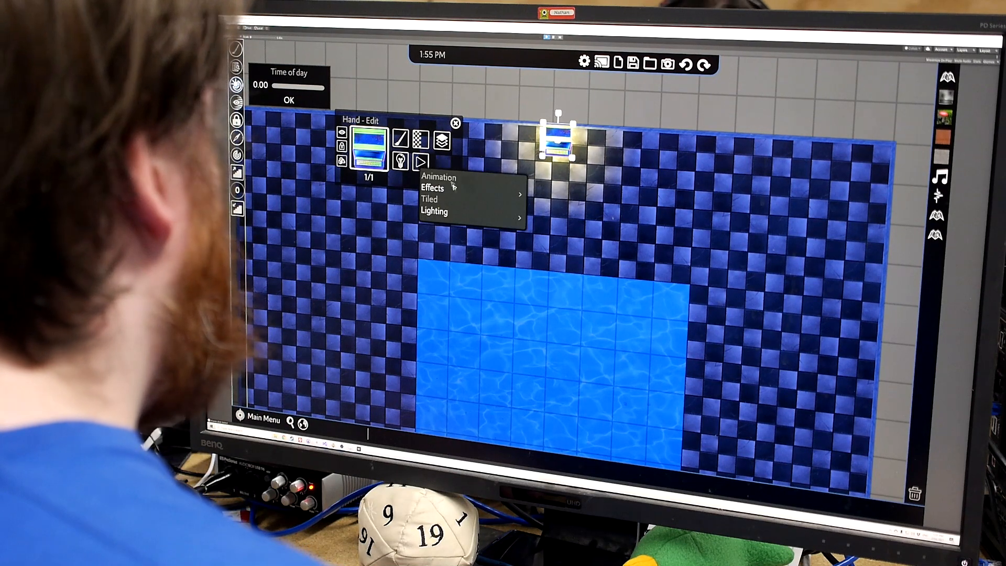
pyautogui.click(432, 188)
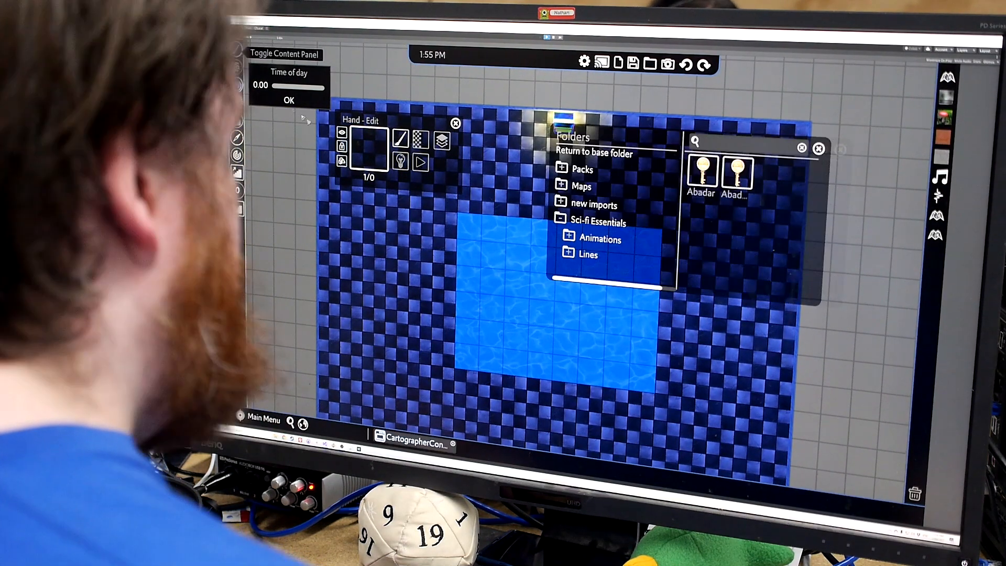
# Drop a Sci-fi Essentials animation asset beside the pool's upper-right edge
pyautogui.click(600, 239)
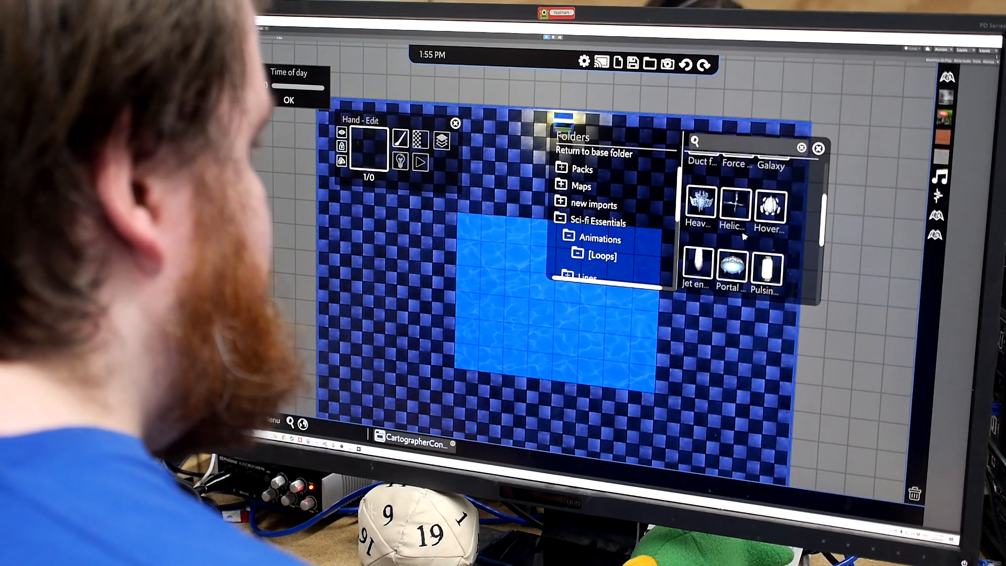
pyautogui.click(767, 206)
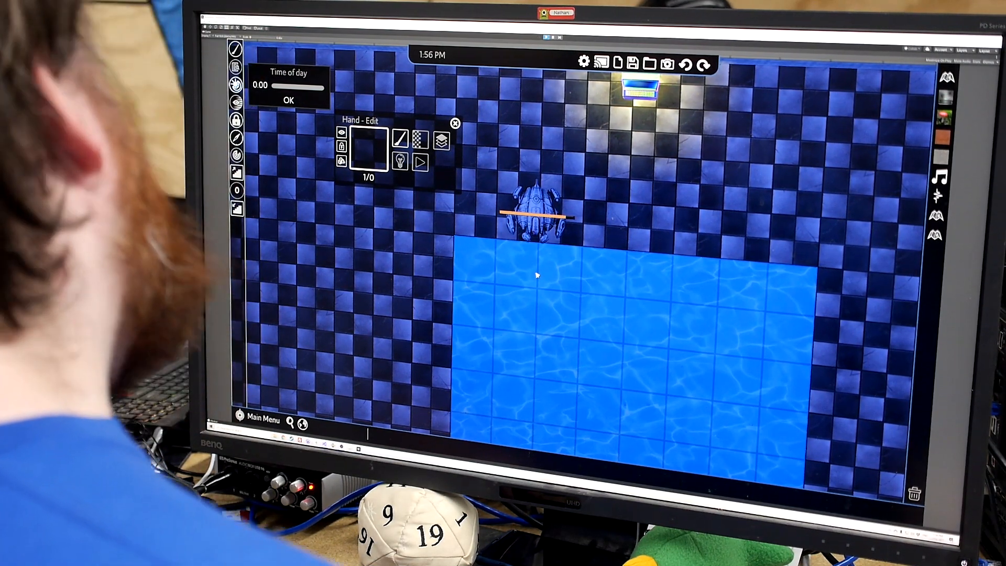
pyautogui.click(536, 215)
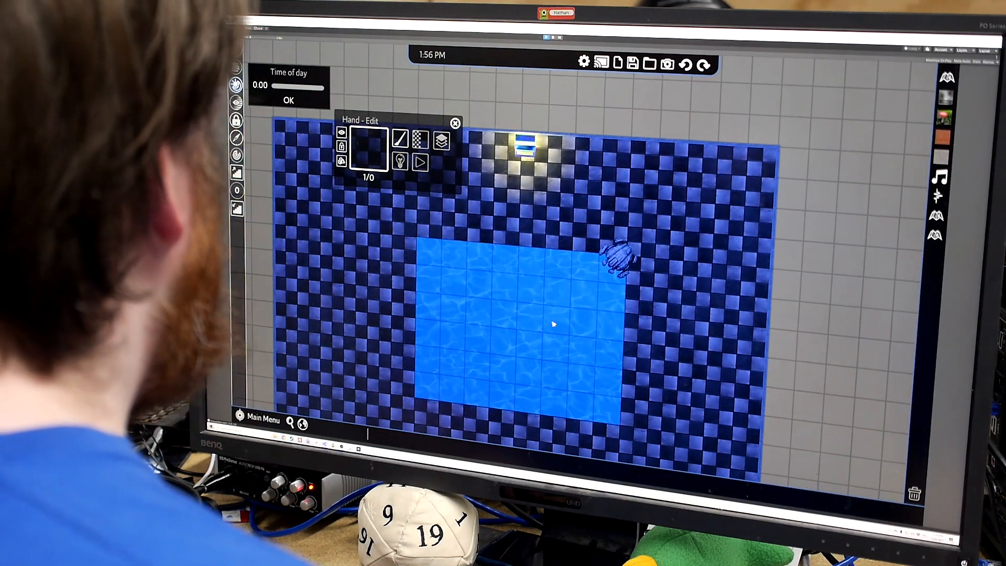
pyautogui.click(287, 101)
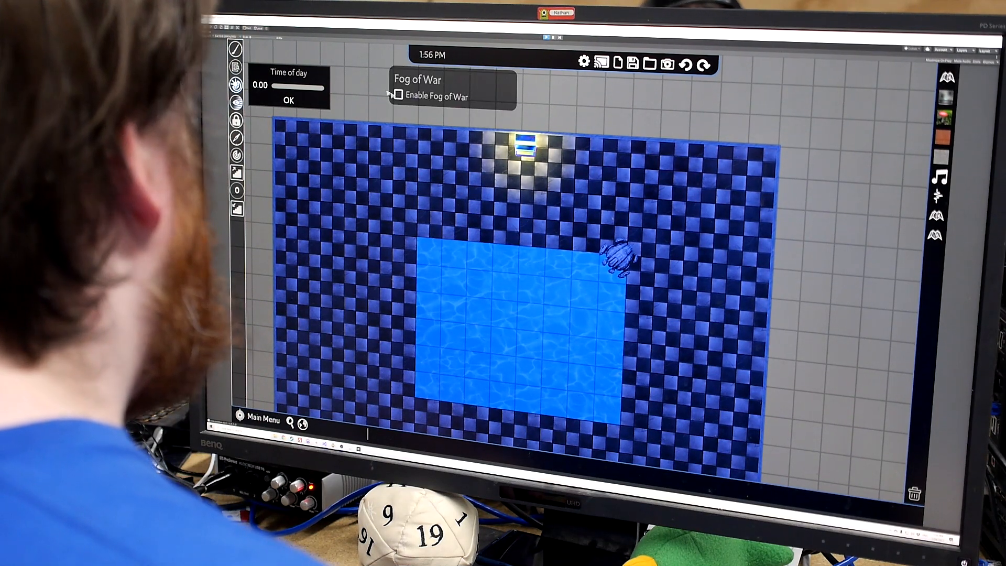
# Give the creature token its own light with a chosen colour
pyautogui.click(399, 95)
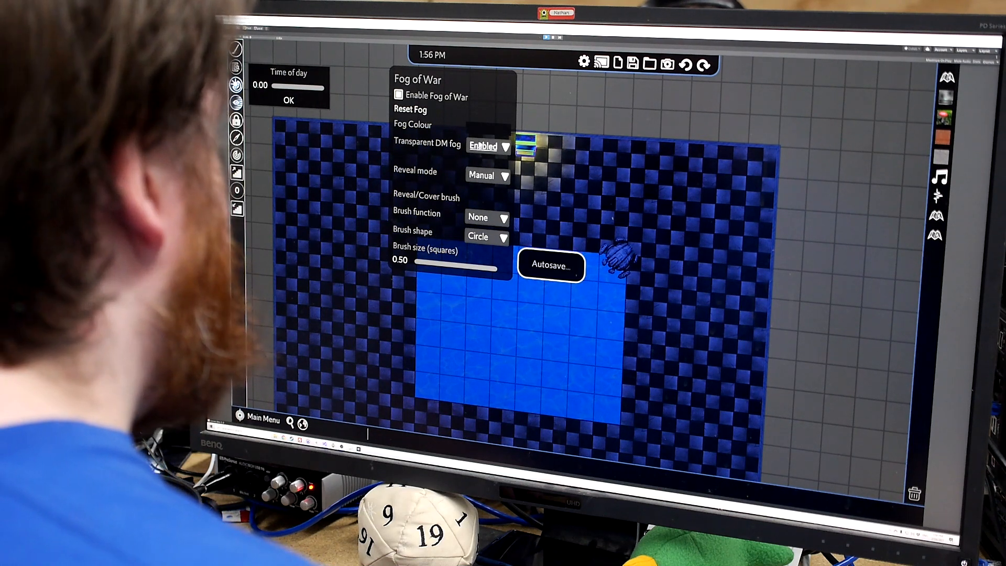
pyautogui.click(488, 147)
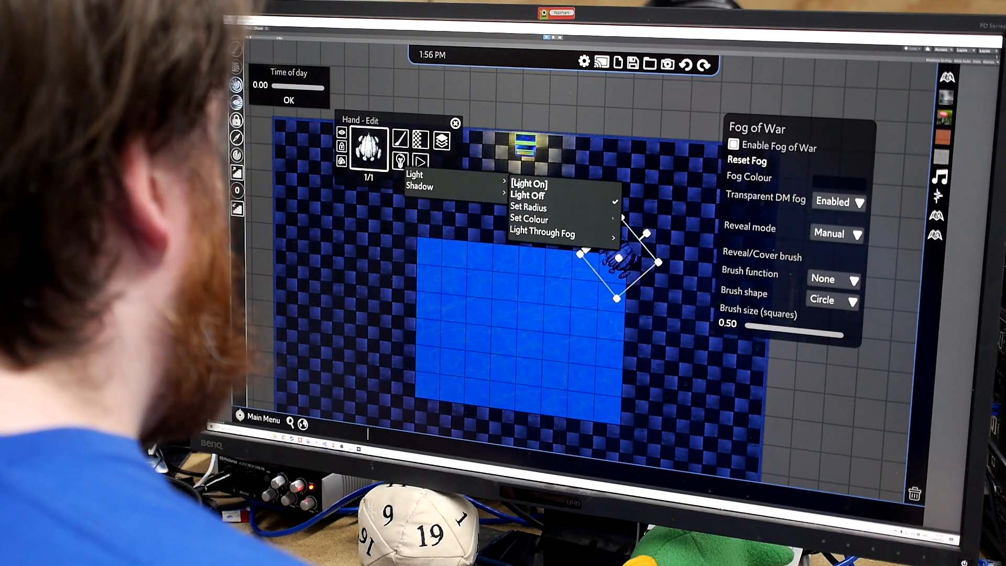
pyautogui.click(528, 219)
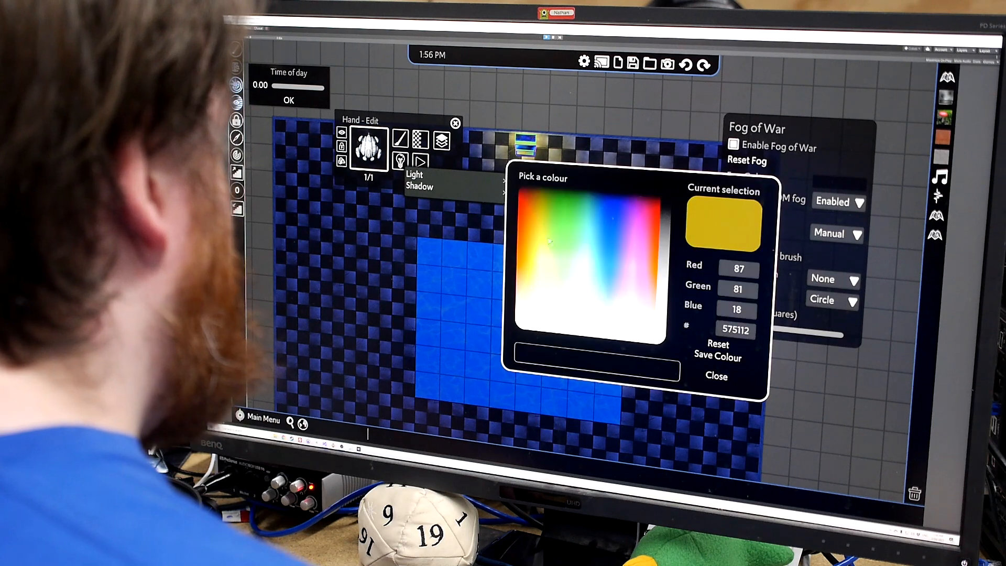
pyautogui.click(716, 376)
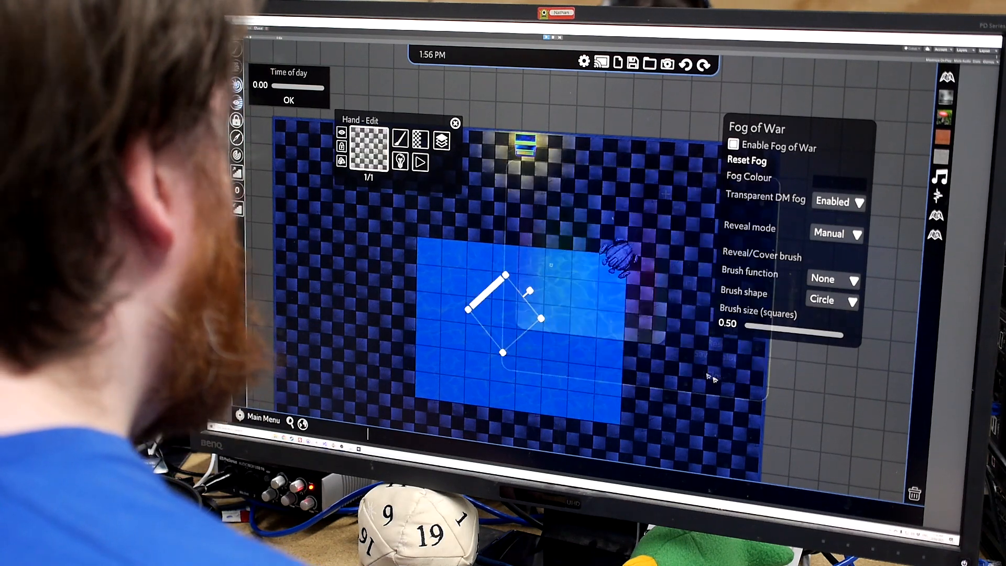
pyautogui.rightClick(617, 257)
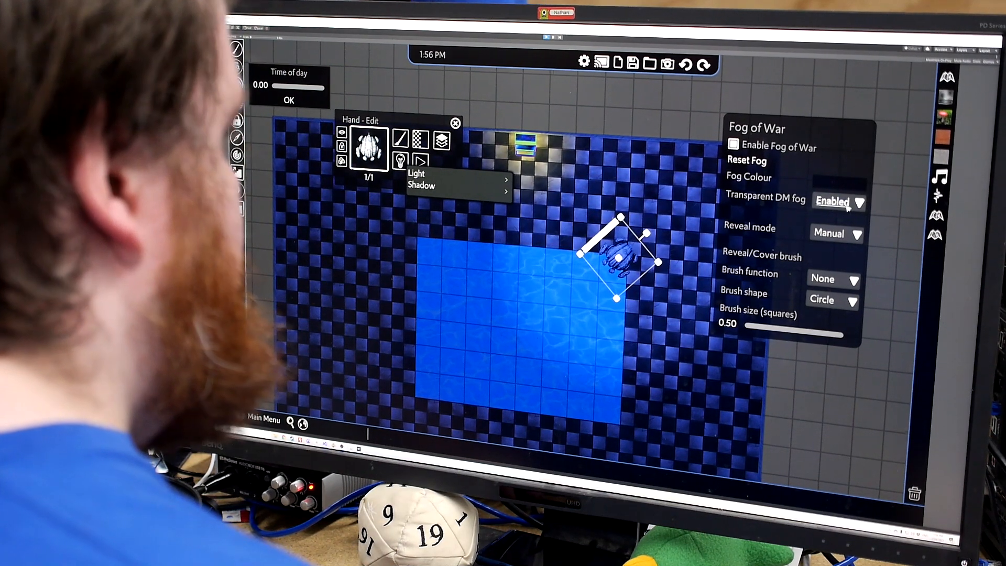
# Set fog of war Reveal mode to Auto, toggling Transparent DM fog off and back on
pyautogui.click(834, 201)
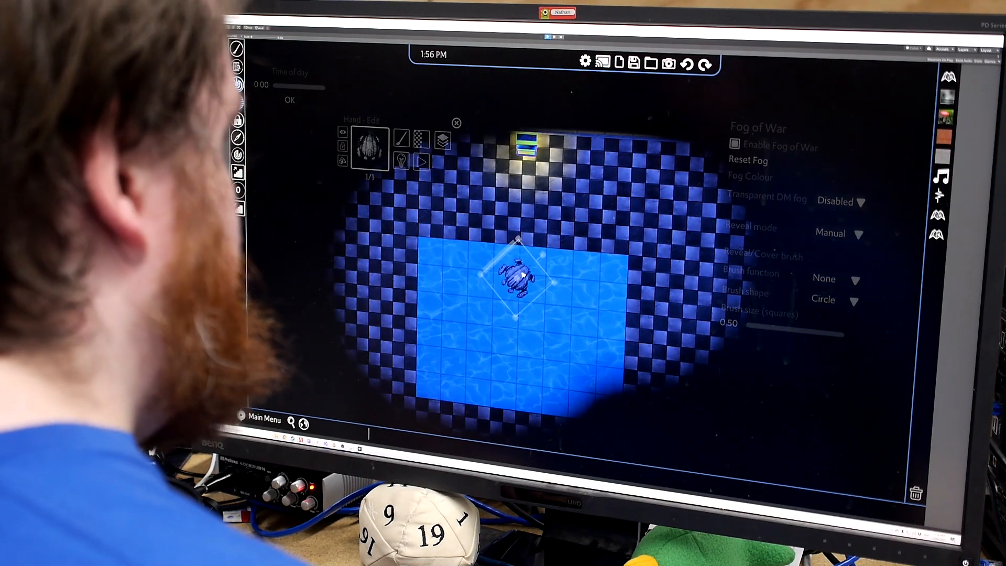
pyautogui.click(838, 232)
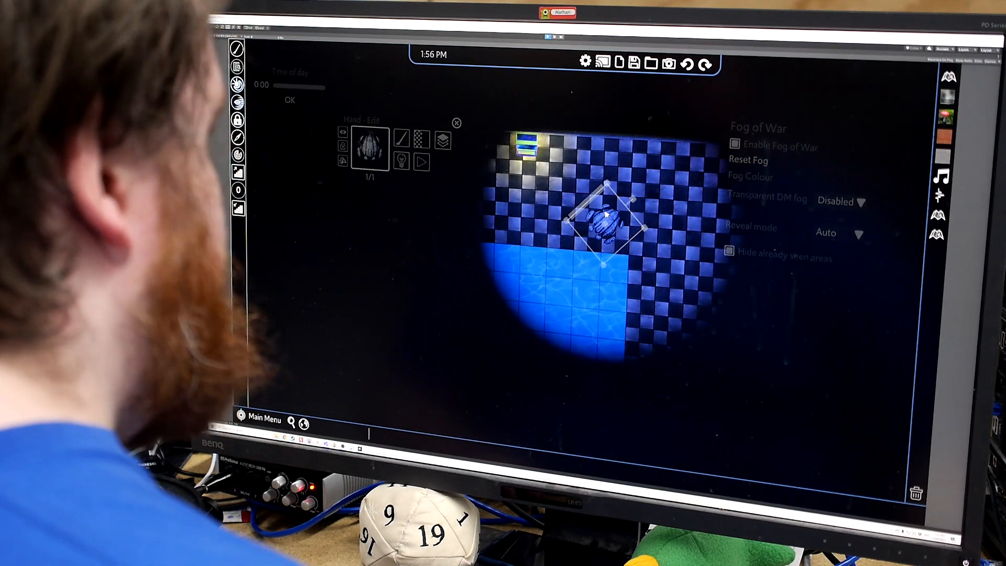
pyautogui.click(838, 201)
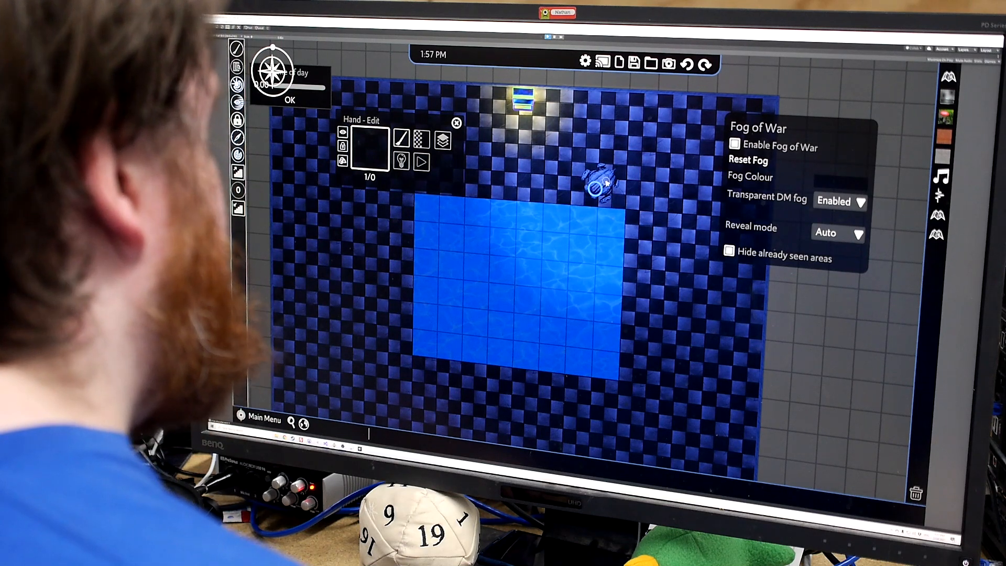
pyautogui.moveTo(254, 157)
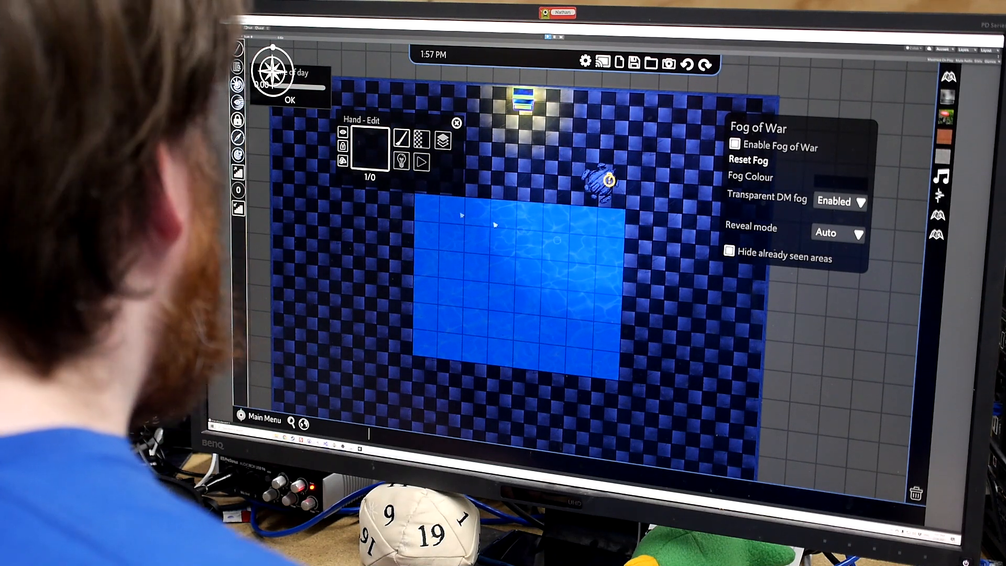
# Hide the tool panels for a clean map and bring up the main menu's Soundscapes section
pyautogui.click(289, 100)
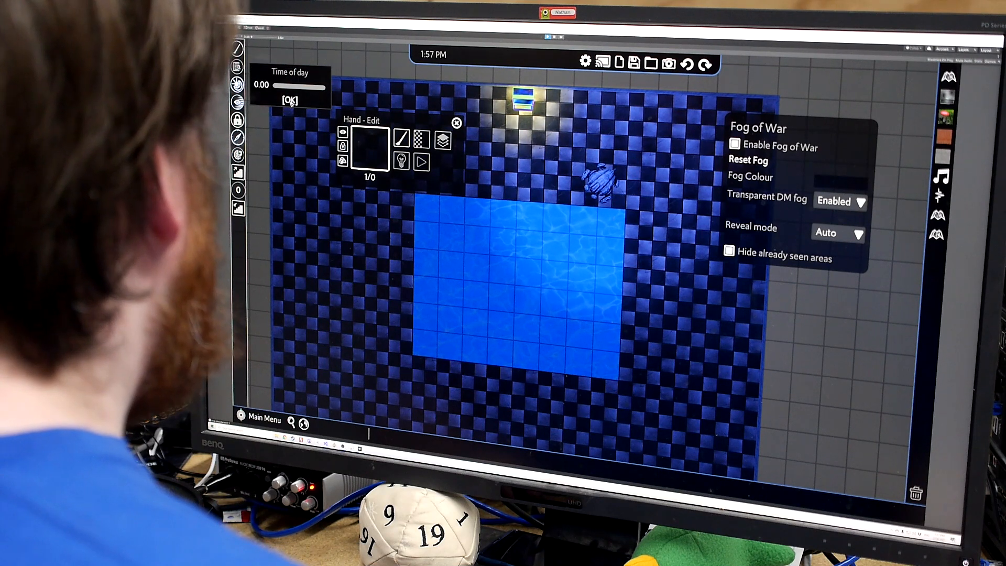
pyautogui.click(514, 285)
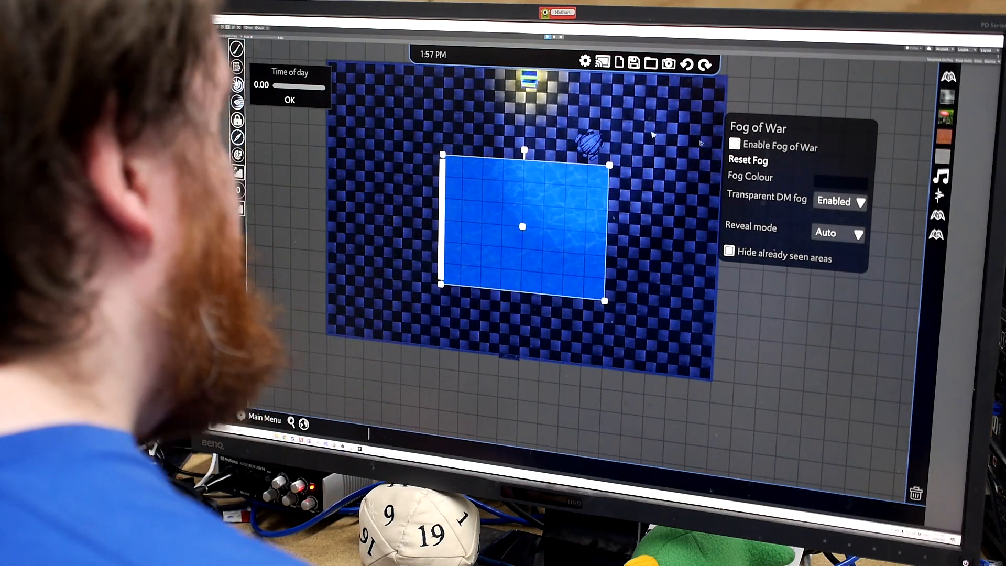
pyautogui.click(290, 101)
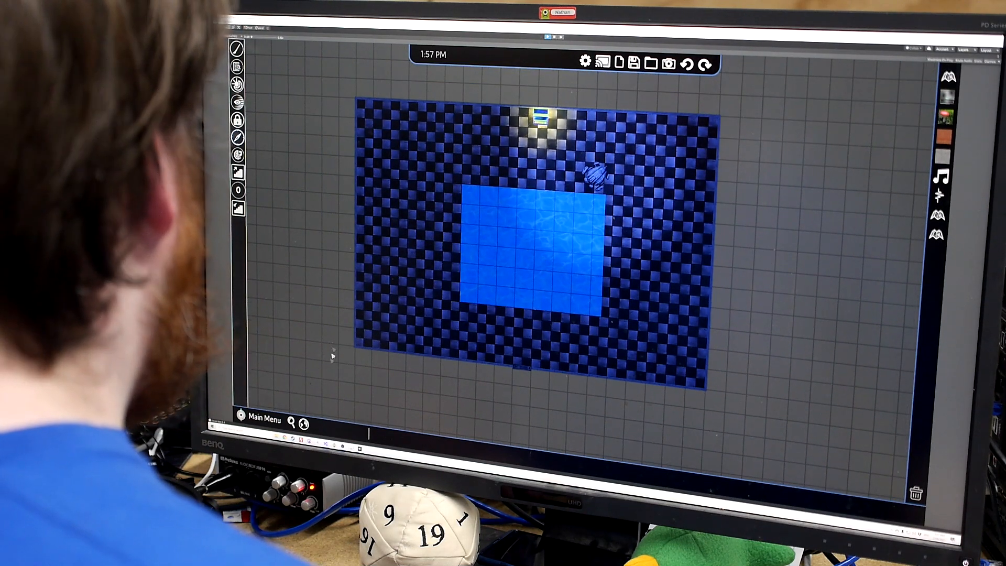
pyautogui.click(260, 418)
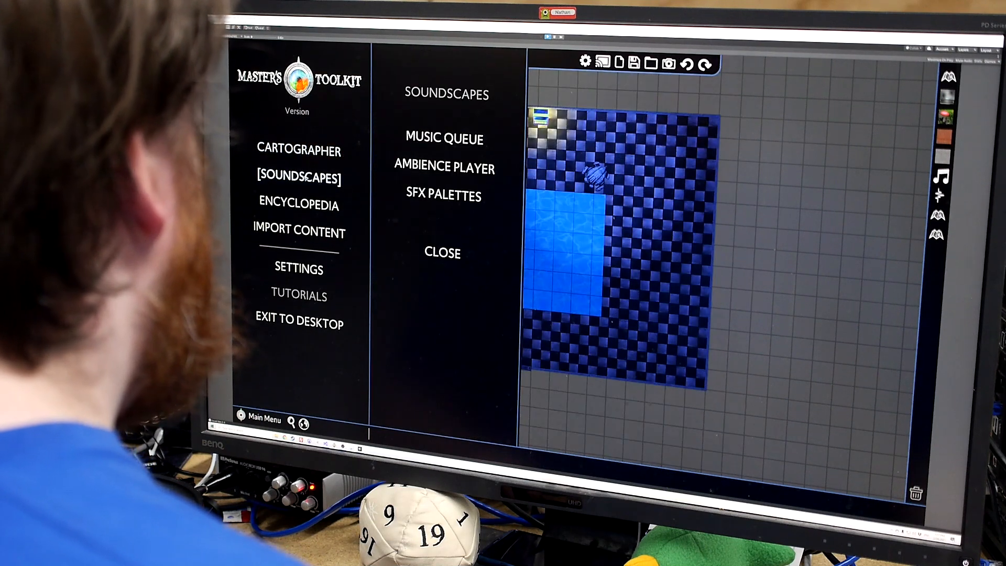
# Queue the Heroic playlist in Music Queue so Celtic loop starts playing
pyautogui.click(444, 137)
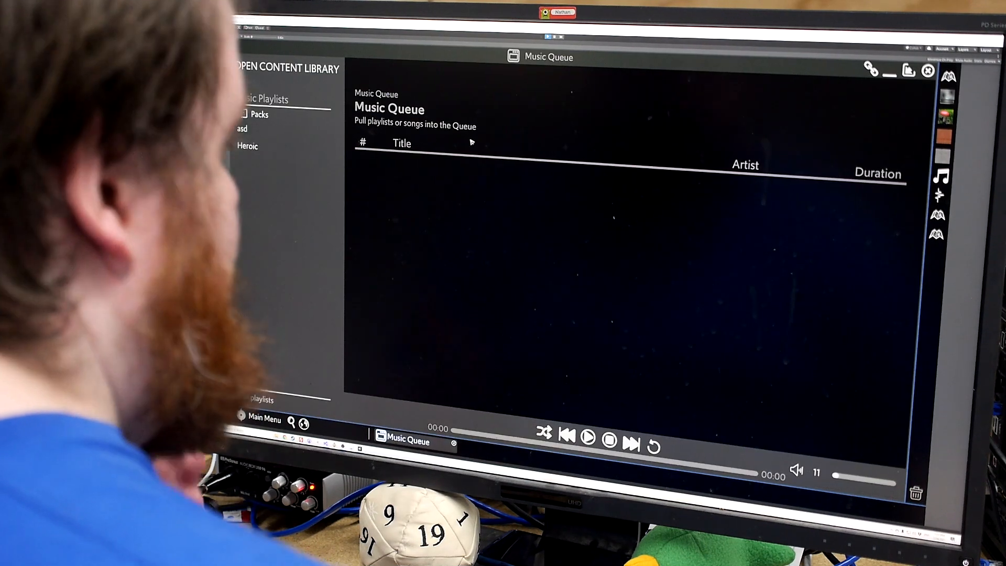
pyautogui.click(247, 147)
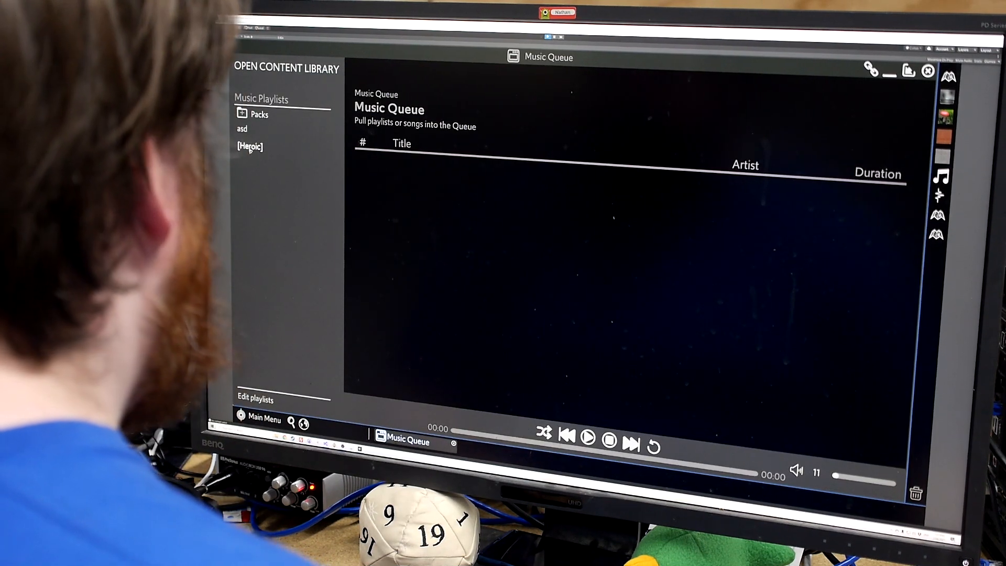
pyautogui.click(249, 147)
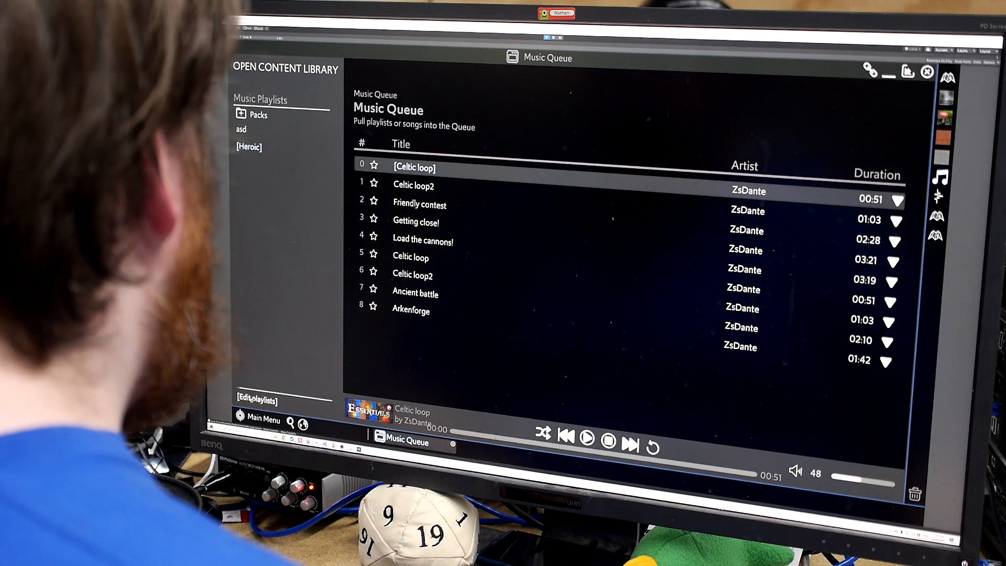
# Load the Roaring dragon preset in the Ambience Player and show a sound's pitch and volume options
pyautogui.click(261, 419)
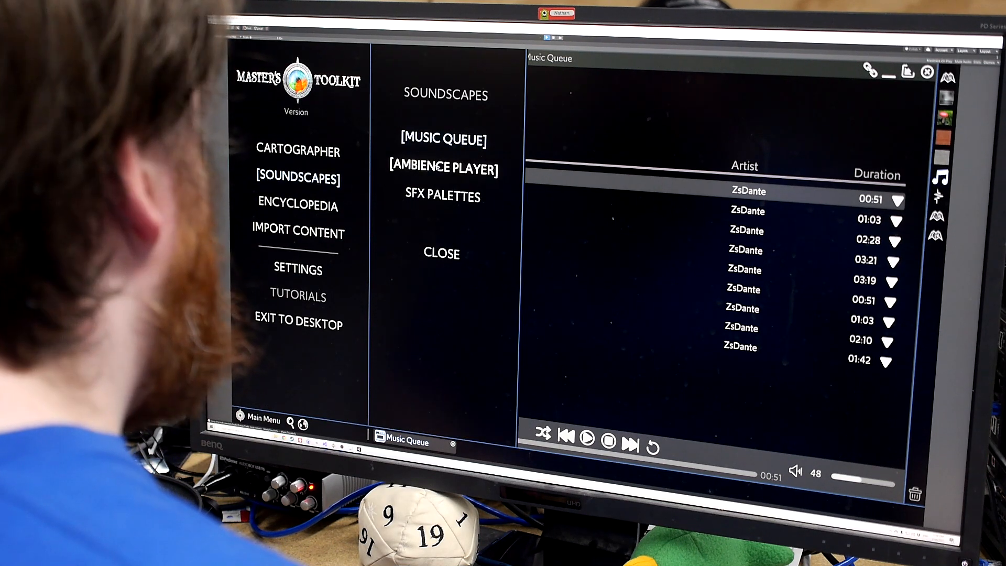
pyautogui.click(444, 168)
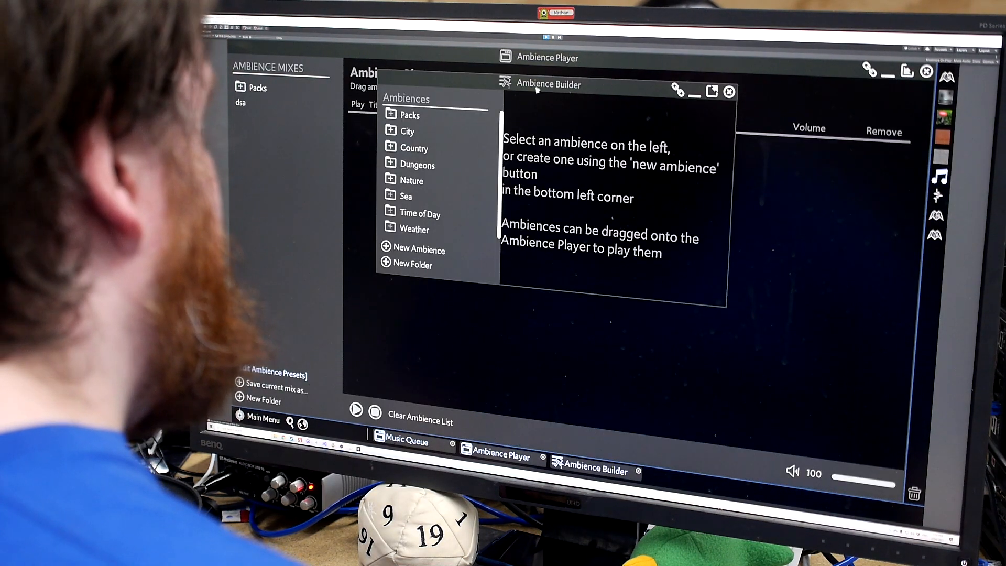
pyautogui.click(392, 164)
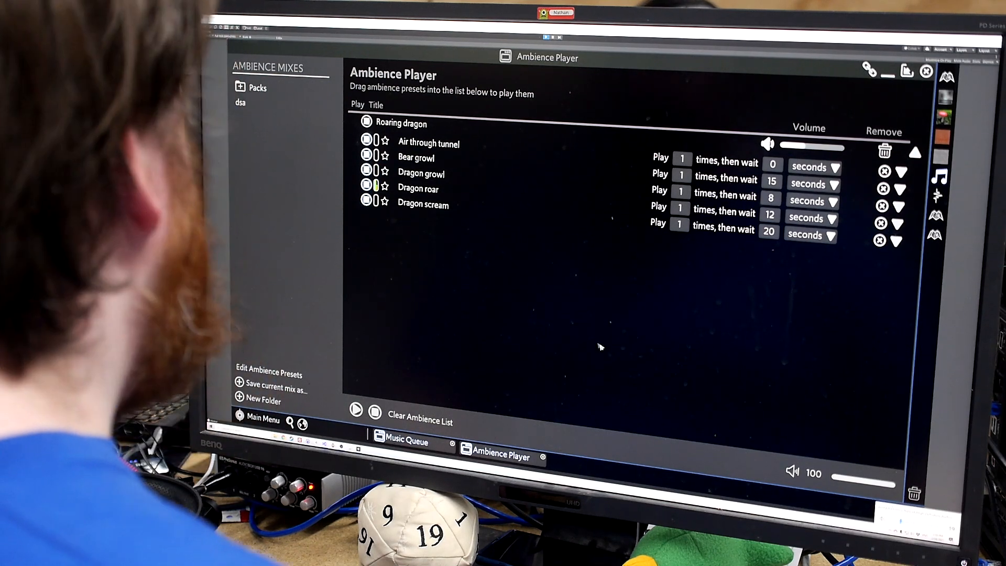
pyautogui.moveTo(557, 359)
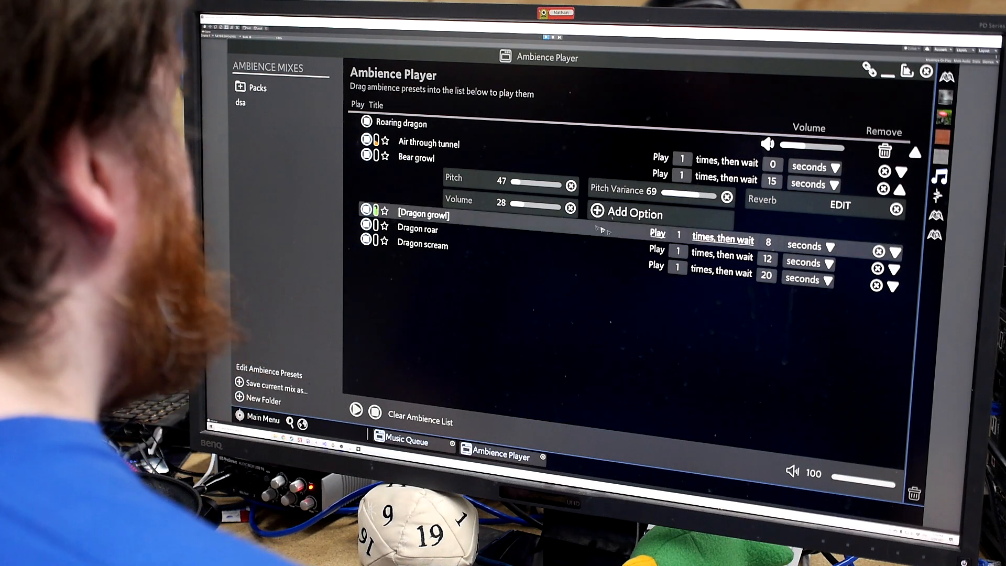
pyautogui.click(418, 228)
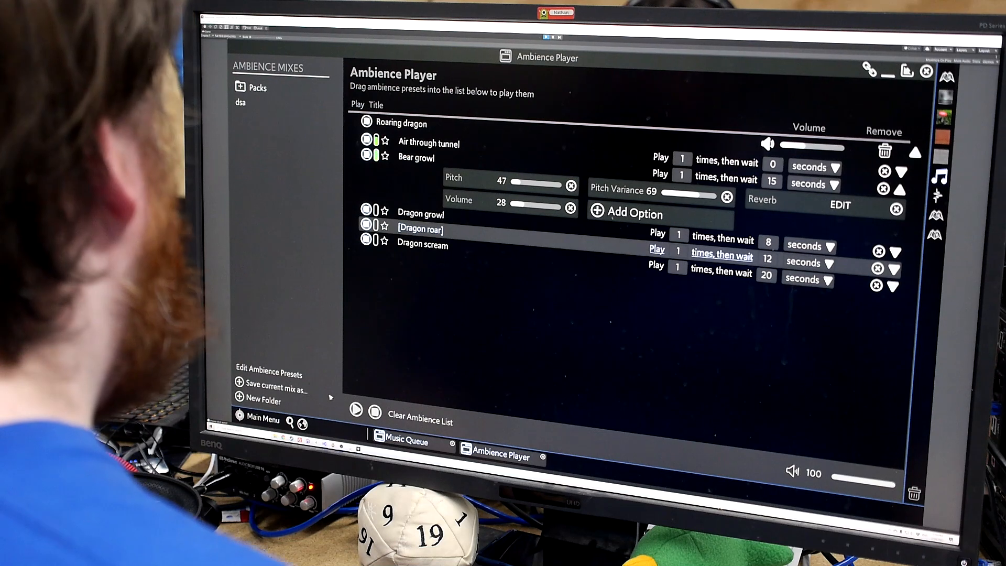
pyautogui.click(261, 419)
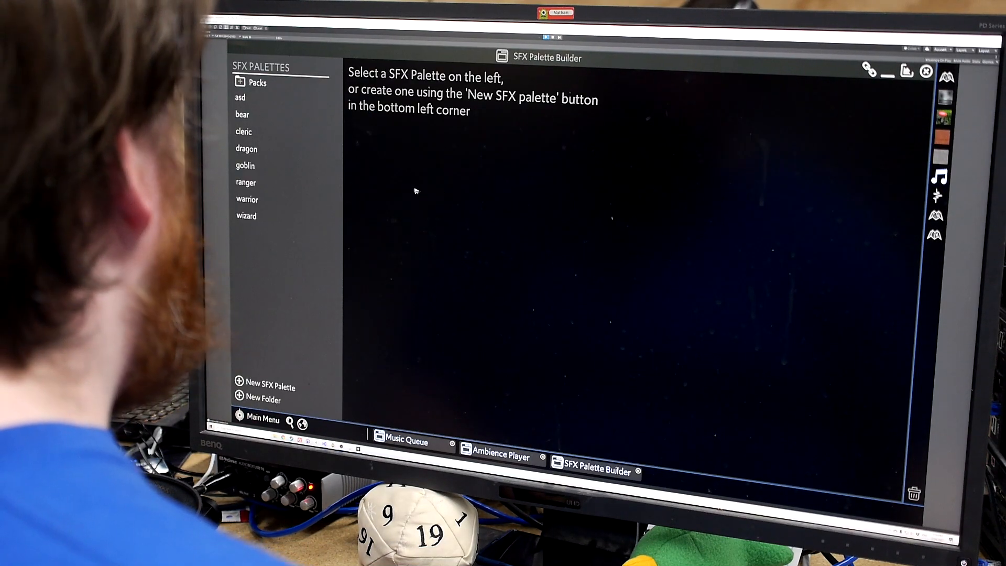
# Show the warrior SFX palette, then dismiss the palette builder and wizard palette window
pyautogui.click(248, 199)
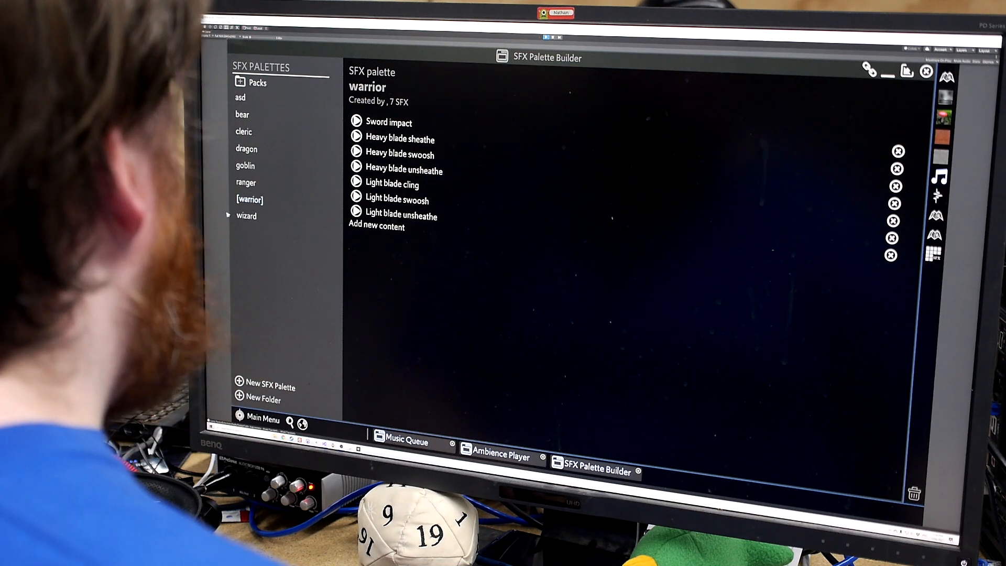
pyautogui.moveTo(927, 70)
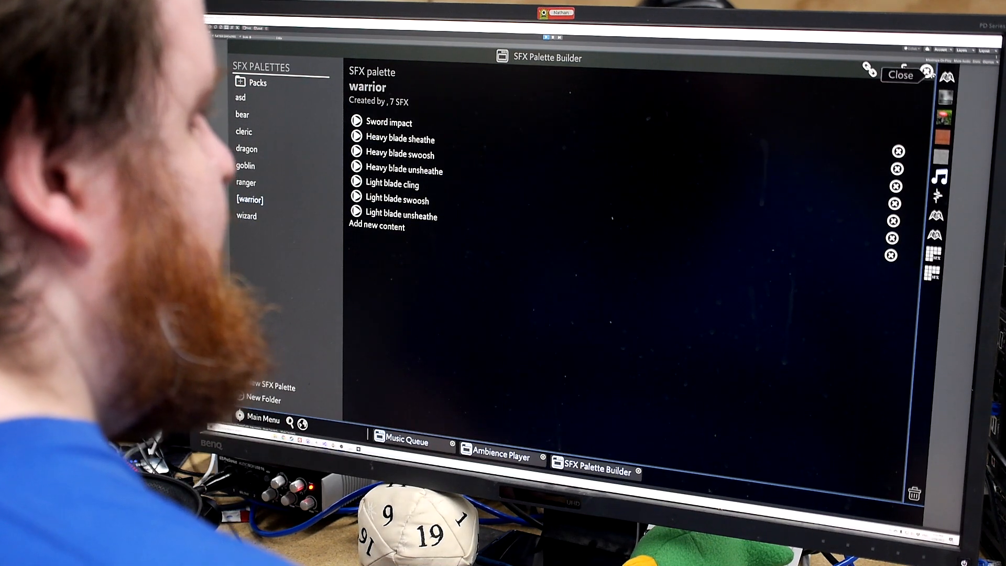
pyautogui.click(501, 456)
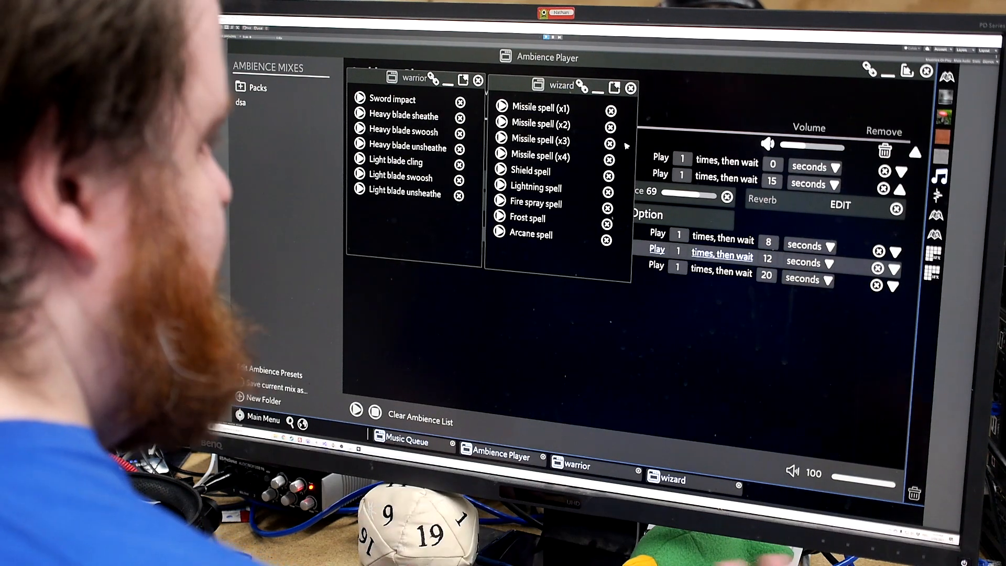
pyautogui.click(631, 88)
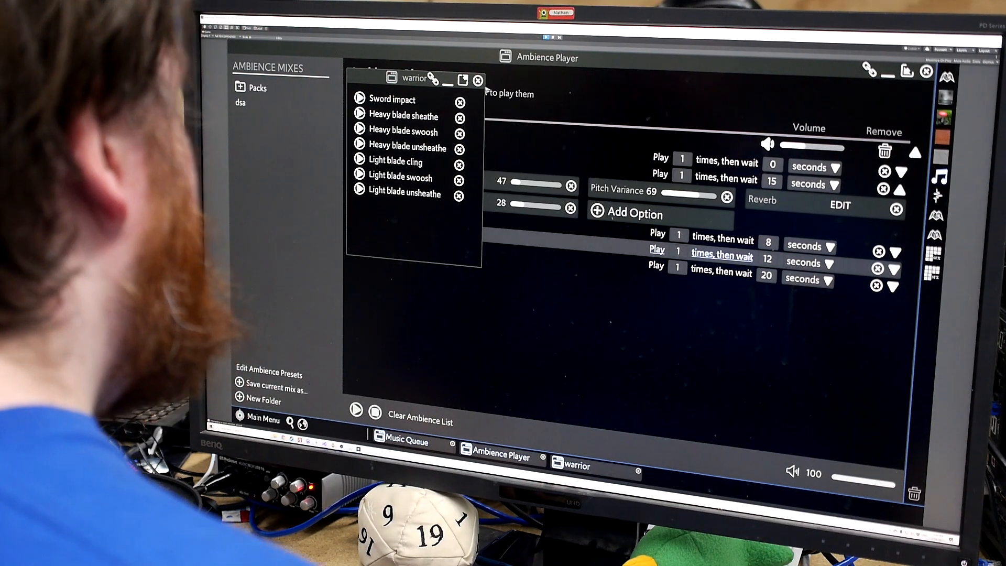
# Close the warrior palette and mushroom image windows and return to the main menu
pyautogui.click(478, 79)
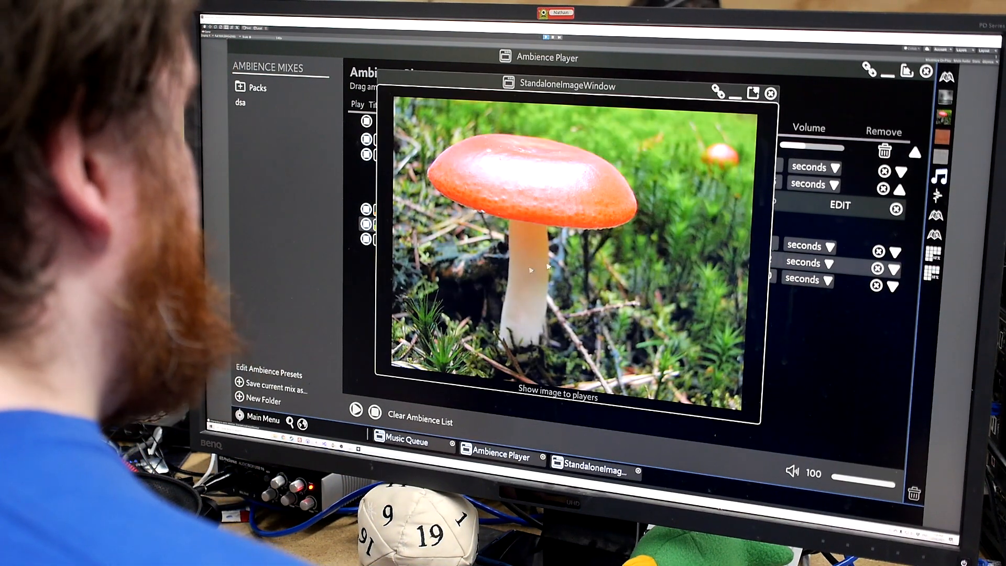
pyautogui.click(771, 93)
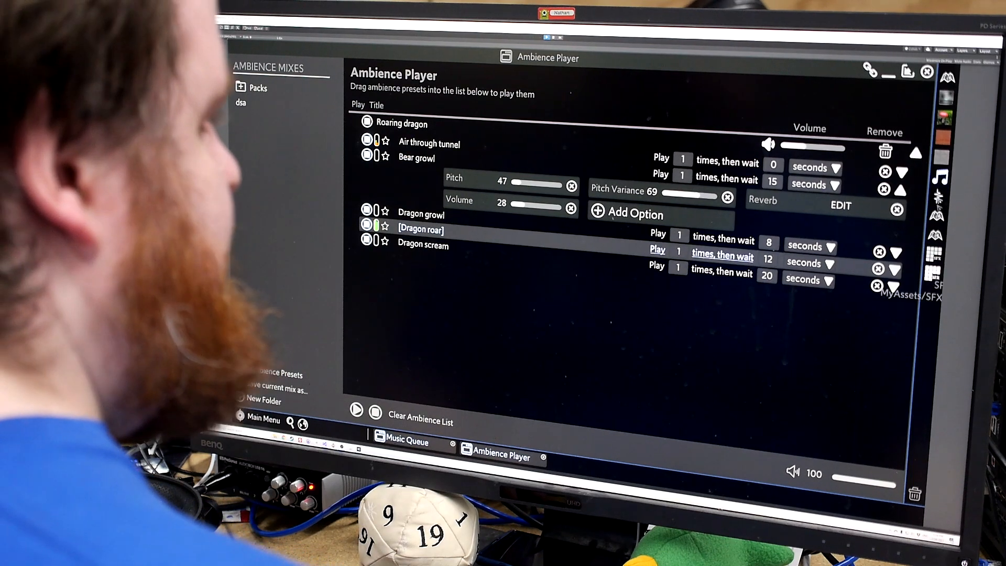
pyautogui.click(403, 441)
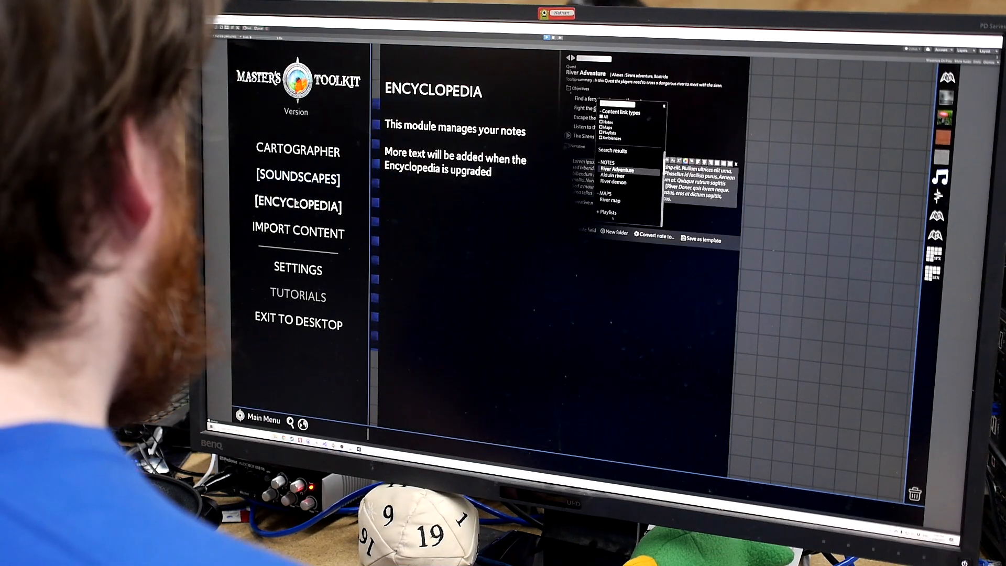
# Reach the Medicinal mushrooms note under Taltos > Botany > Rare and expand its Appearance section
pyautogui.click(298, 204)
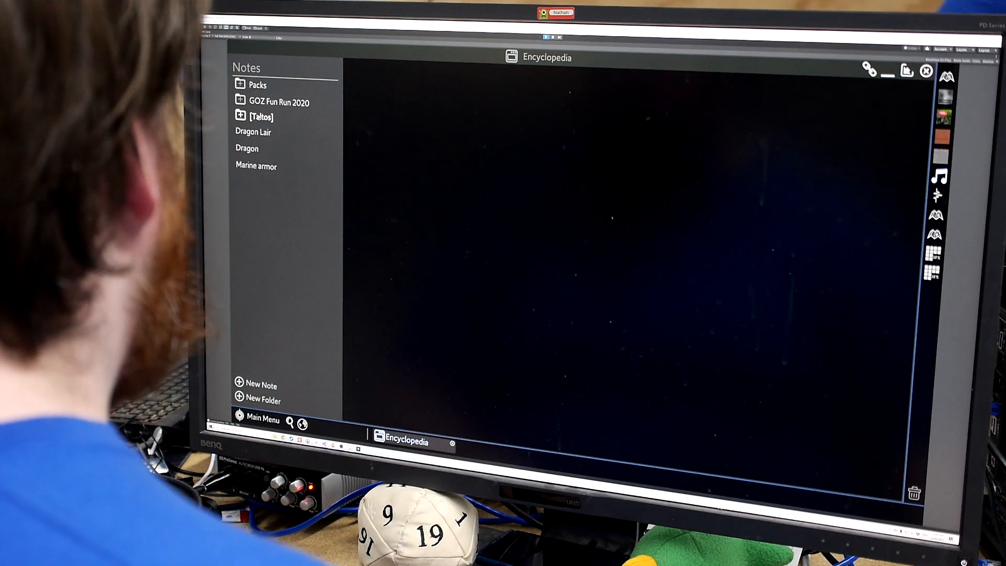
pyautogui.click(240, 116)
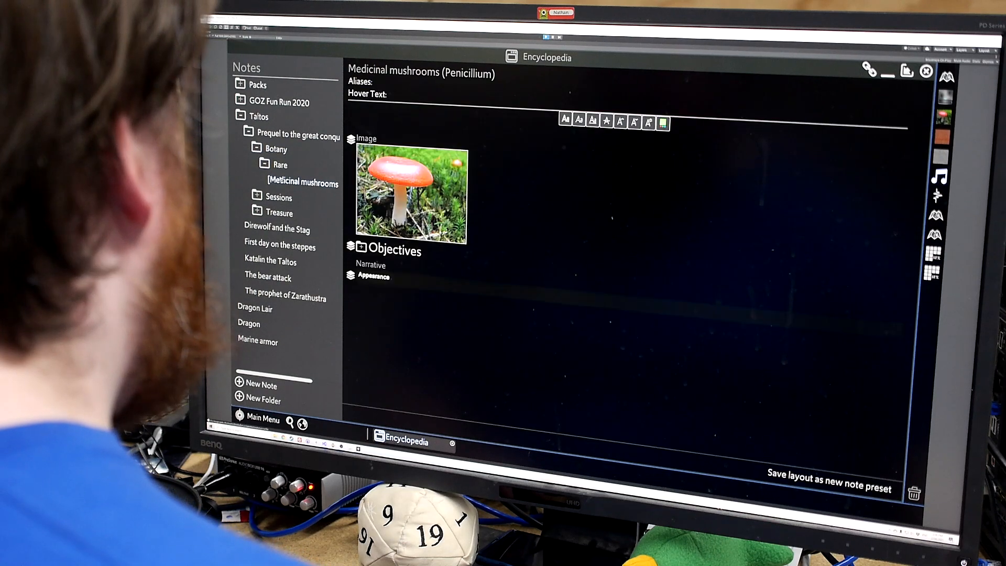
pyautogui.click(374, 276)
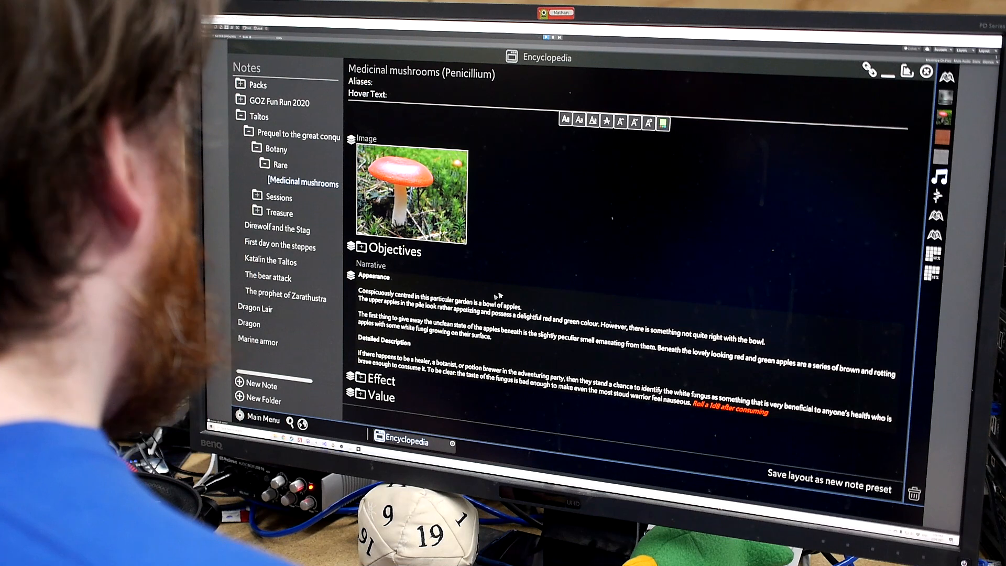
pyautogui.click(698, 307)
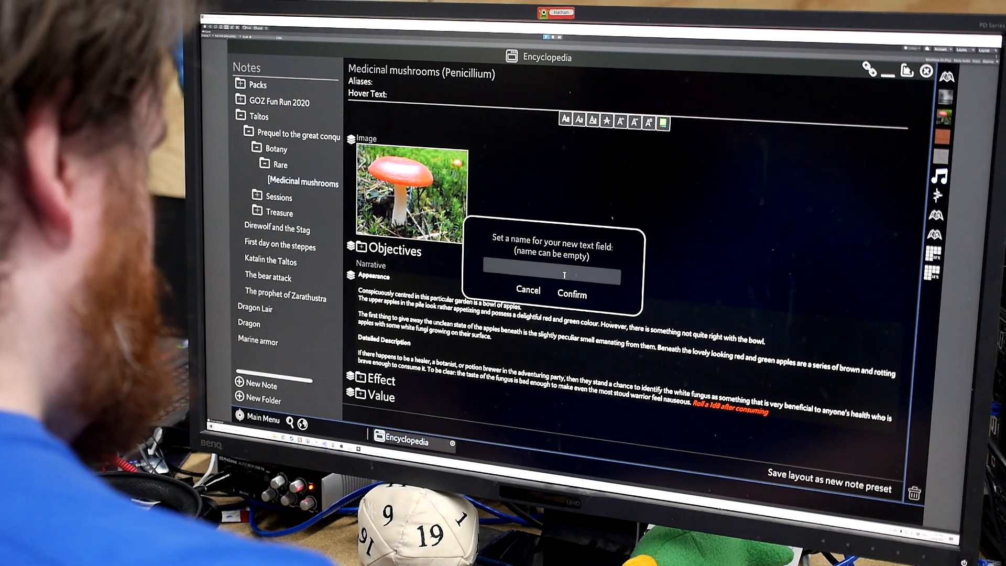
# Create the 'New stuff' field, fill it with placeholder text and colour part of it orange-red
pyautogui.write('New stu')
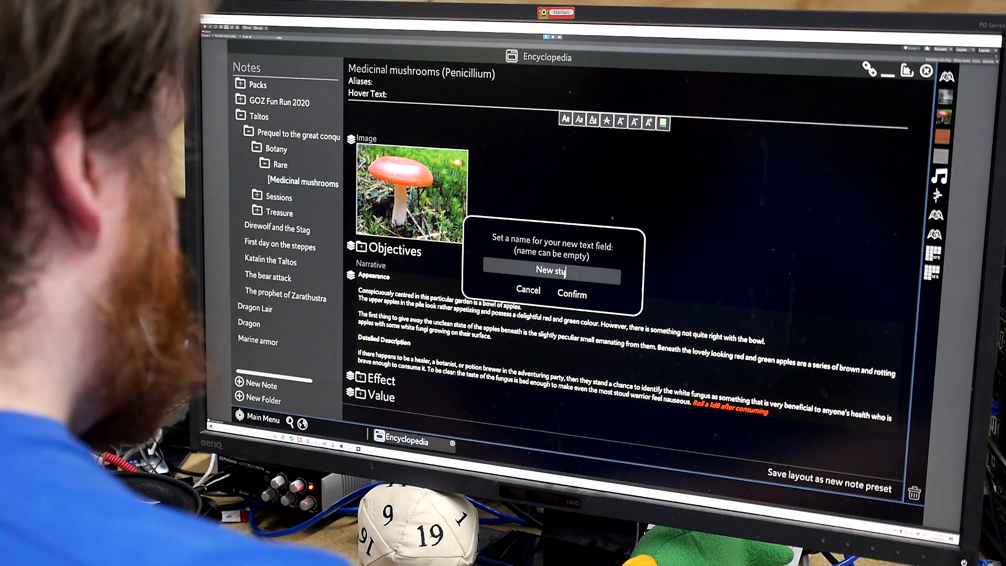
pyautogui.click(572, 293)
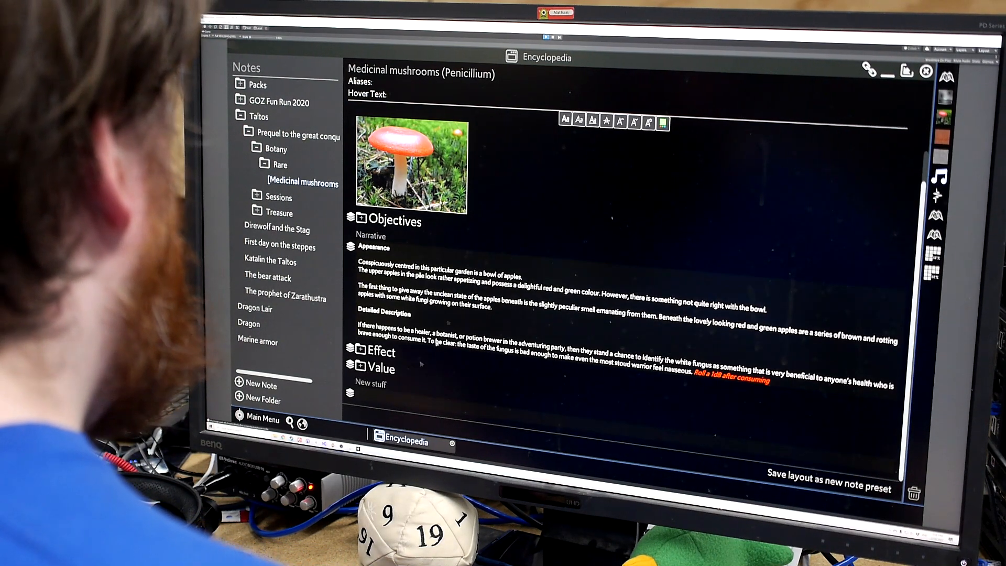
pyautogui.write('lkasdlkahsdlkhsl klsa')
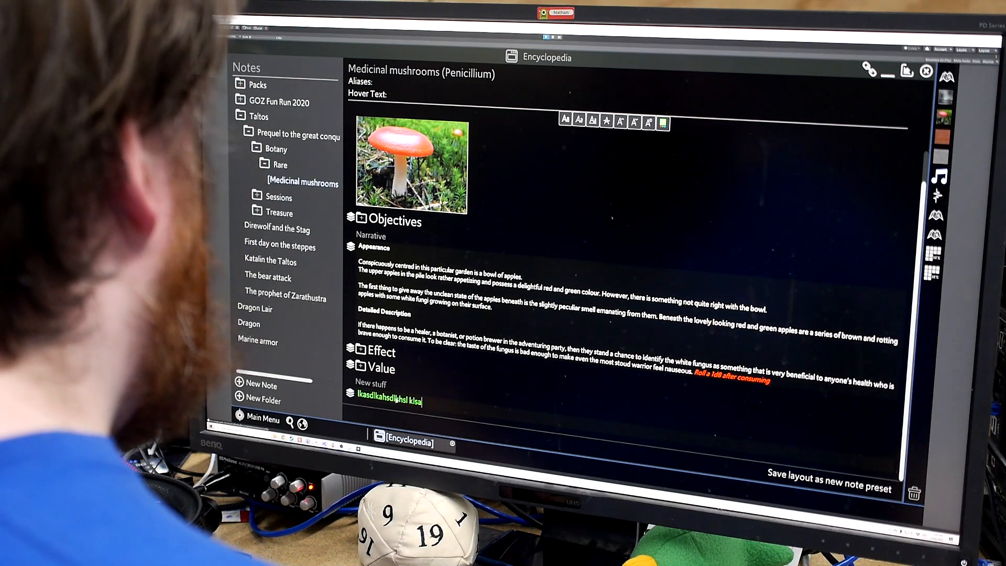
pyautogui.moveTo(661, 121)
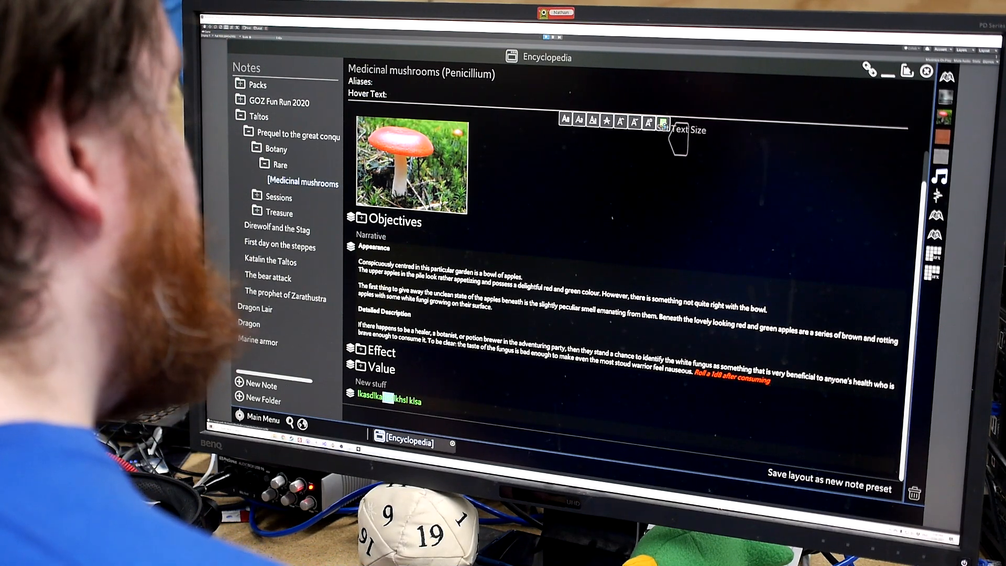
pyautogui.click(665, 122)
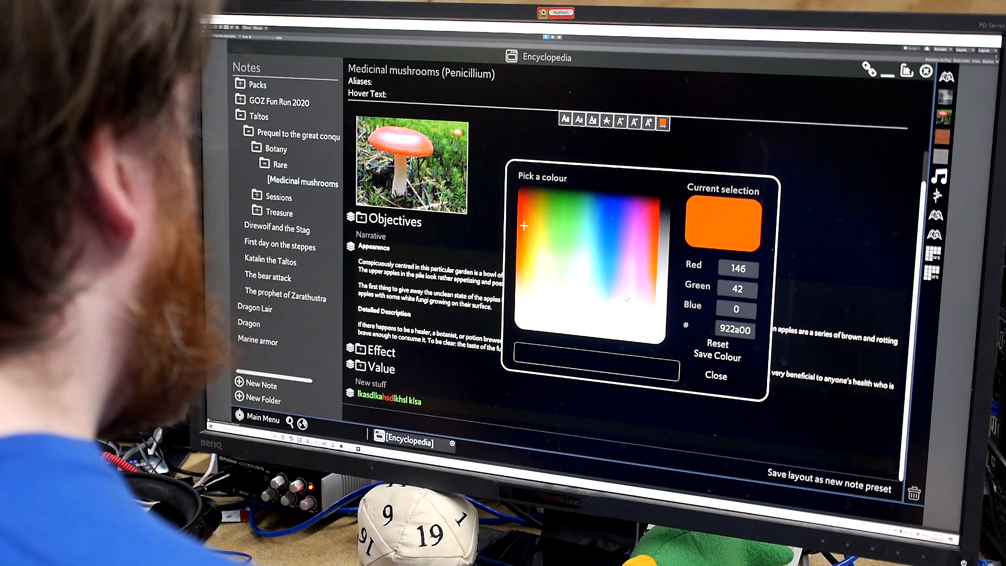
pyautogui.click(716, 375)
pyautogui.write(' Dr')
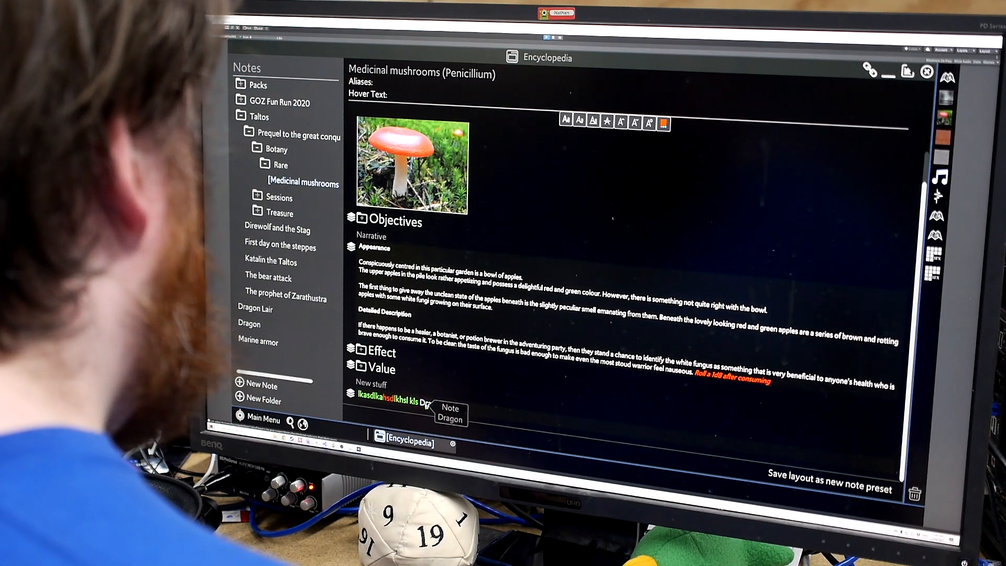
# Insert the Note Dragon link, check it opens, then close the notes back to the pool map
pyautogui.click(450, 418)
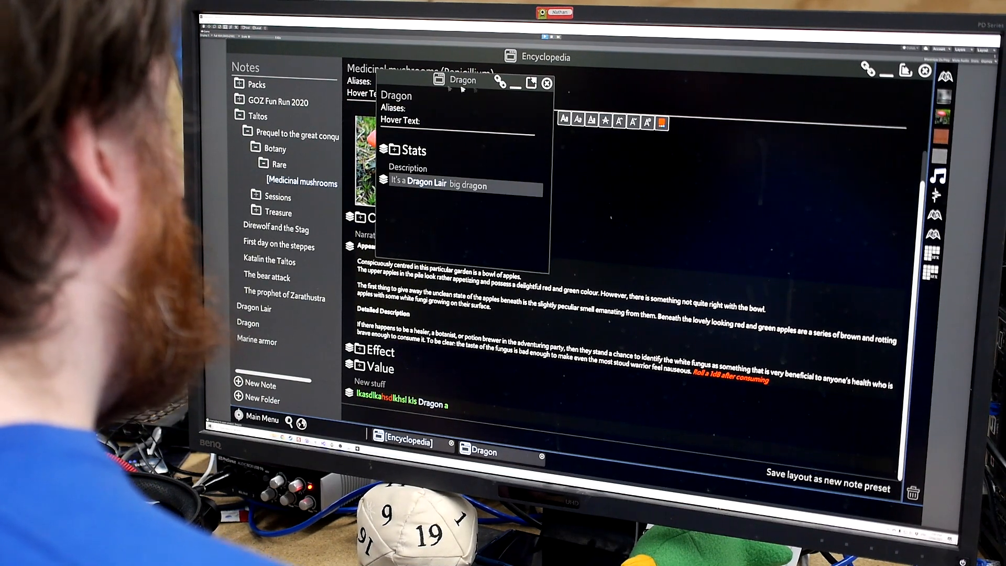
pyautogui.click(547, 84)
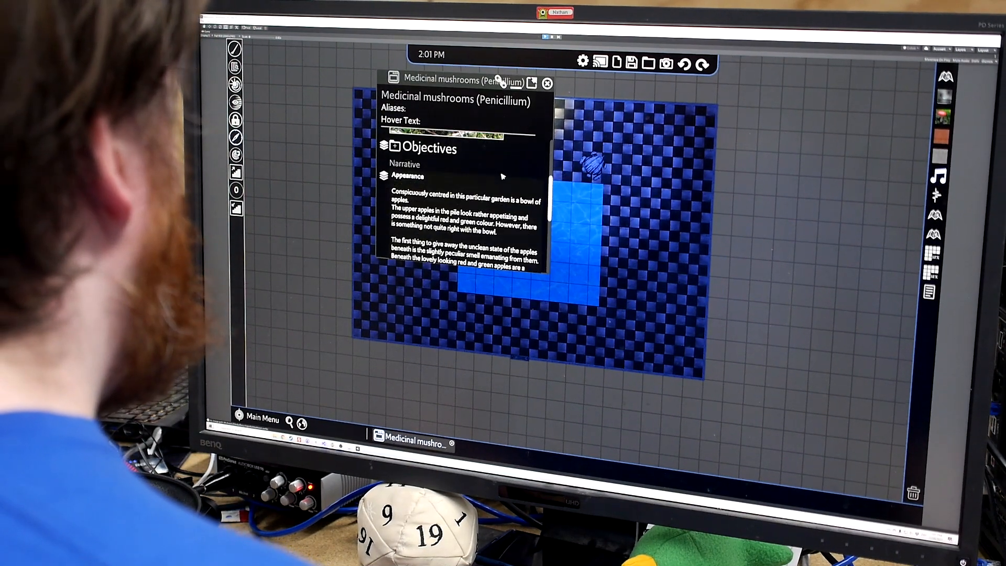
pyautogui.scroll(-3)
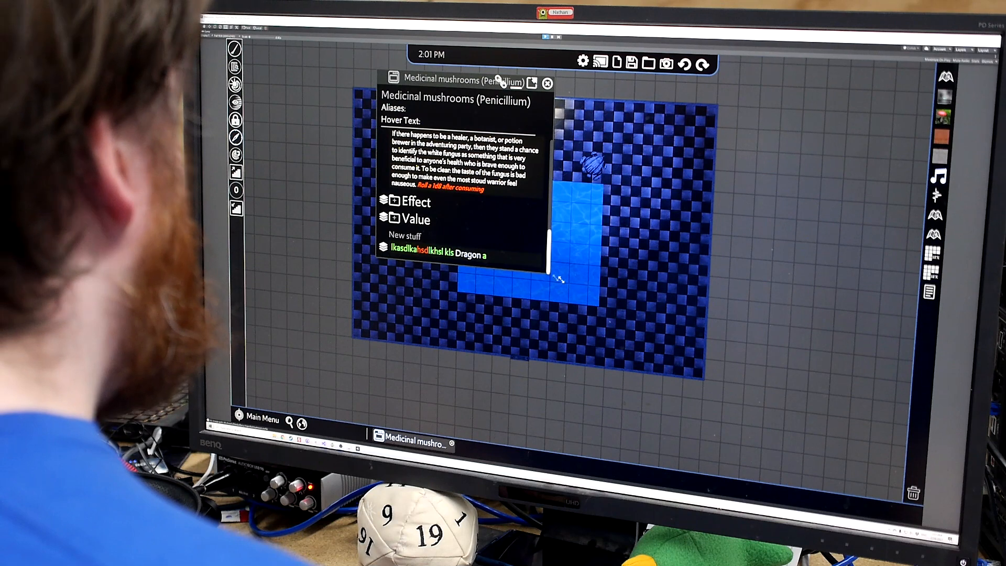
pyautogui.scroll(3)
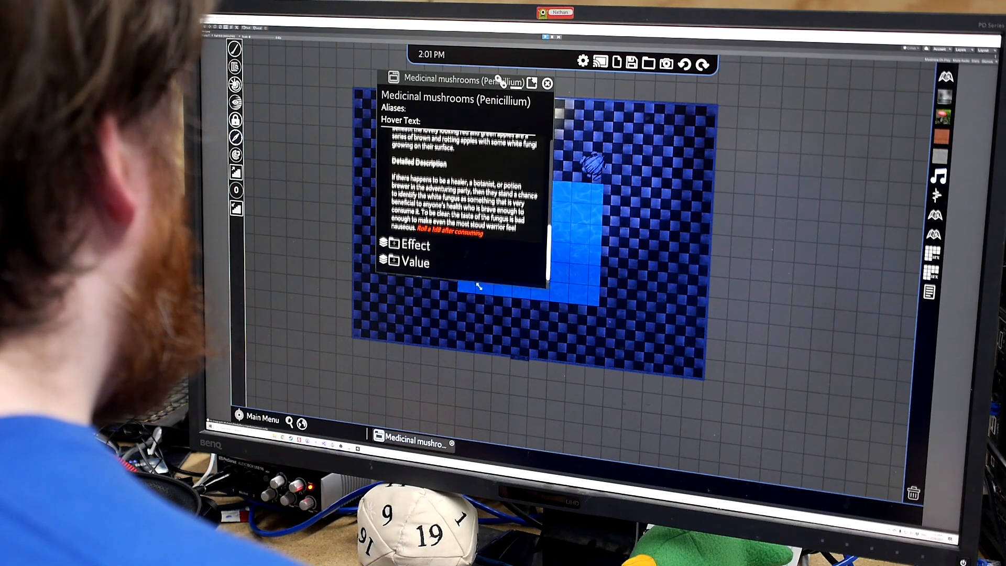
pyautogui.click(548, 84)
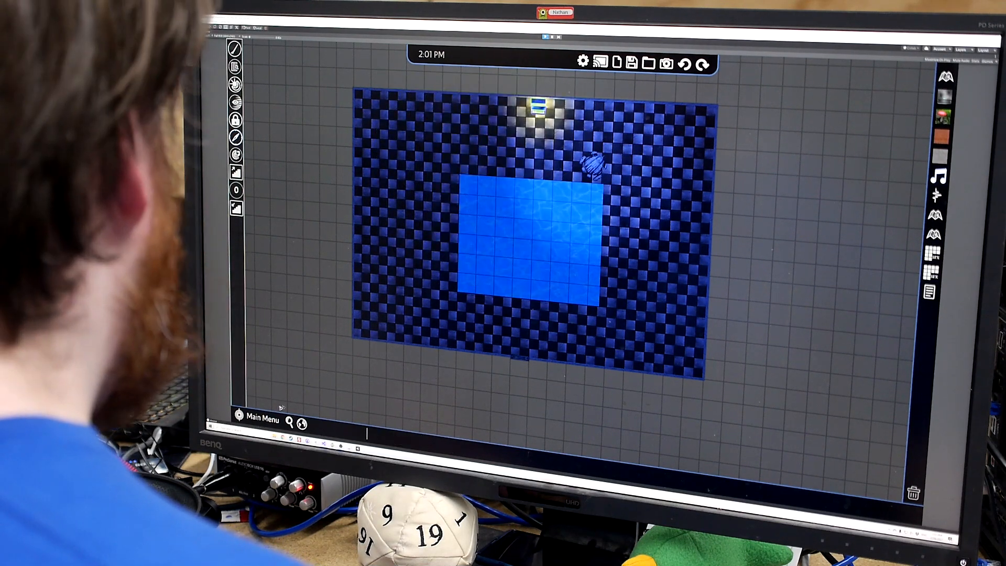
# Browse the full Hotkeys list in the Settings Menu from top to bottom
pyautogui.click(259, 420)
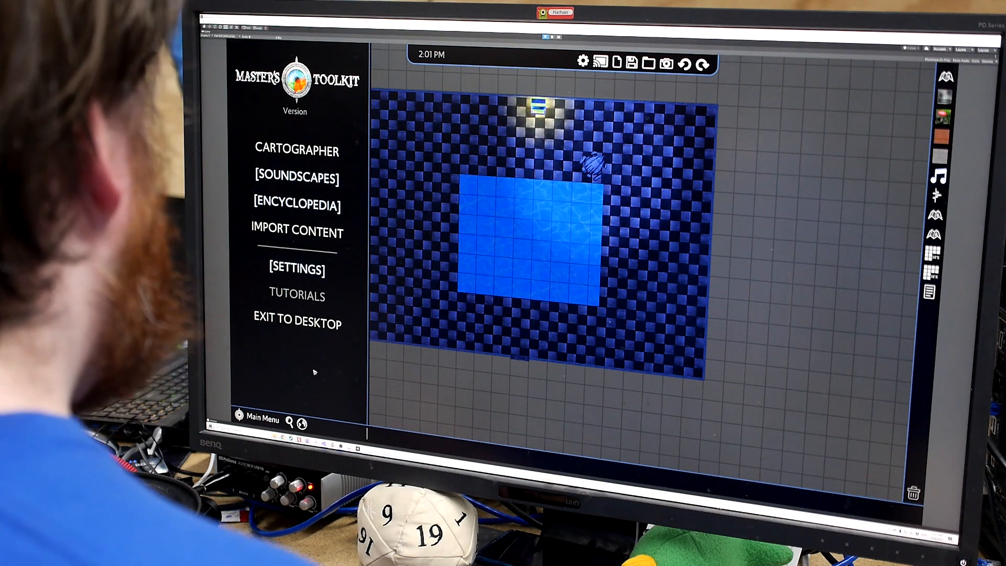
pyautogui.click(296, 270)
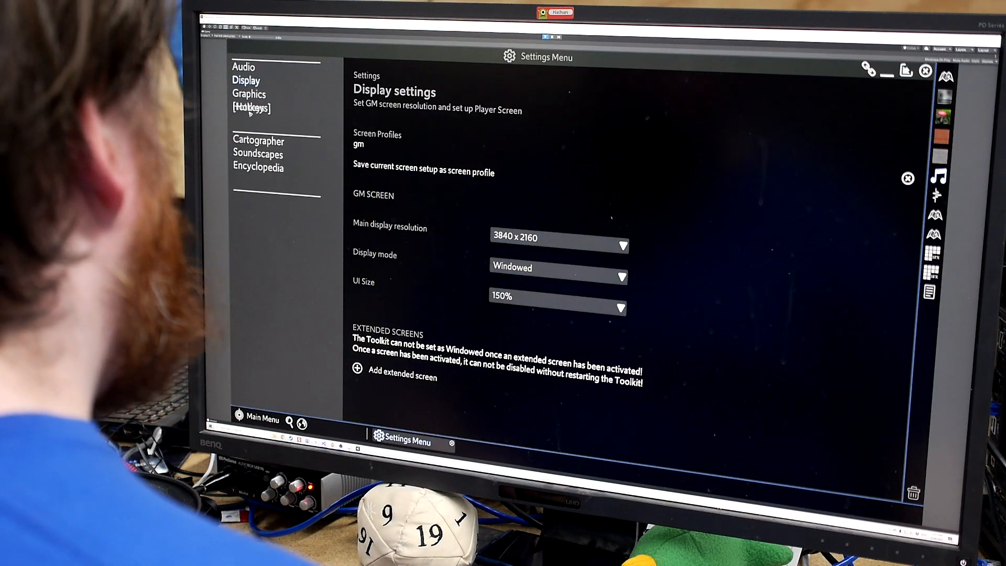
pyautogui.click(251, 108)
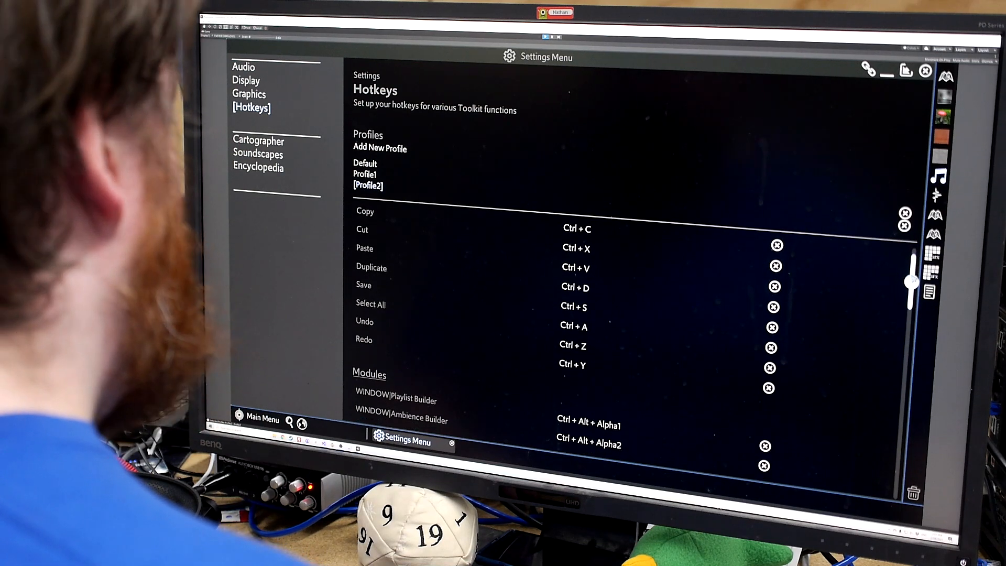
pyautogui.scroll(-3)
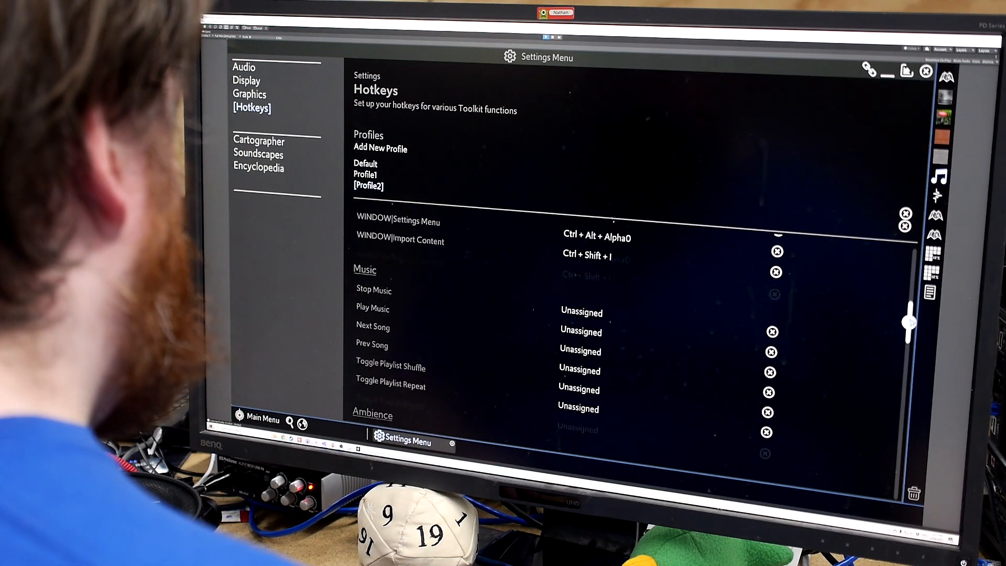
pyautogui.scroll(-3)
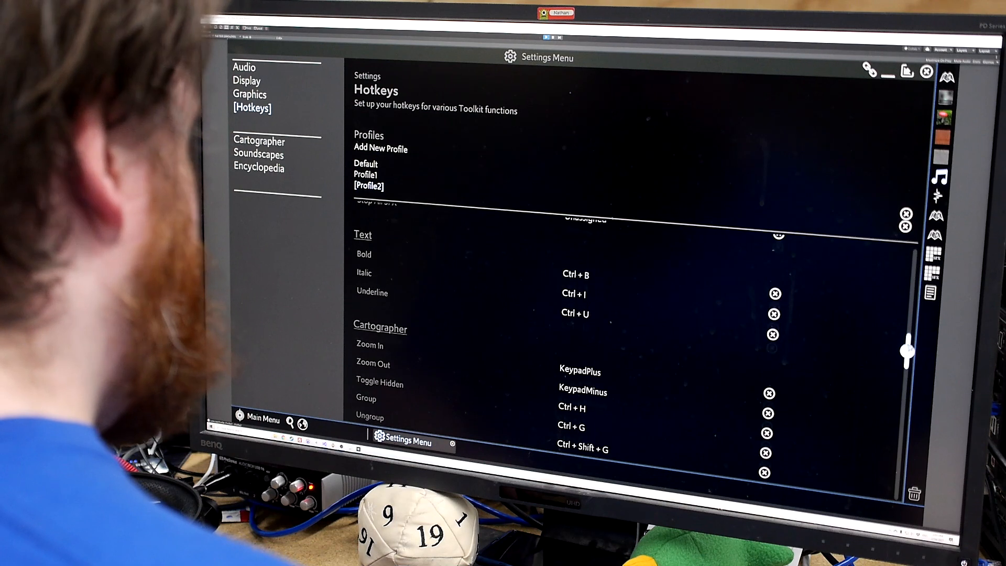
pyautogui.scroll(-3)
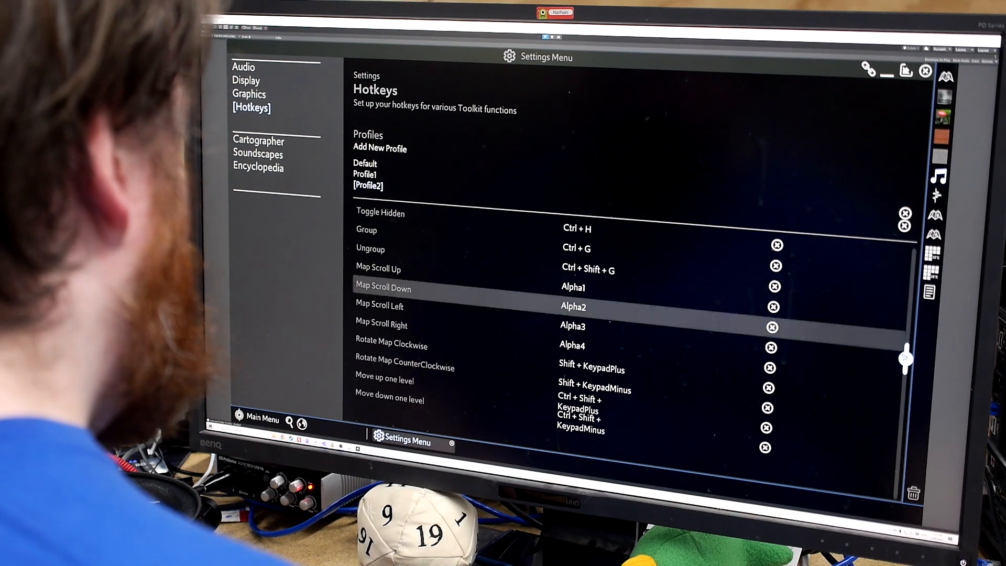
pyautogui.scroll(-3)
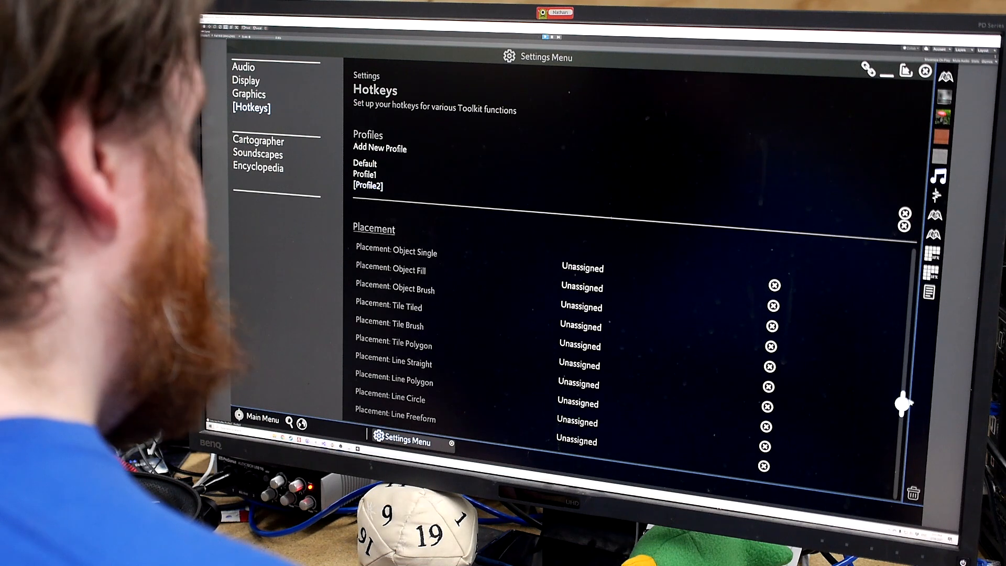
pyautogui.scroll(-3)
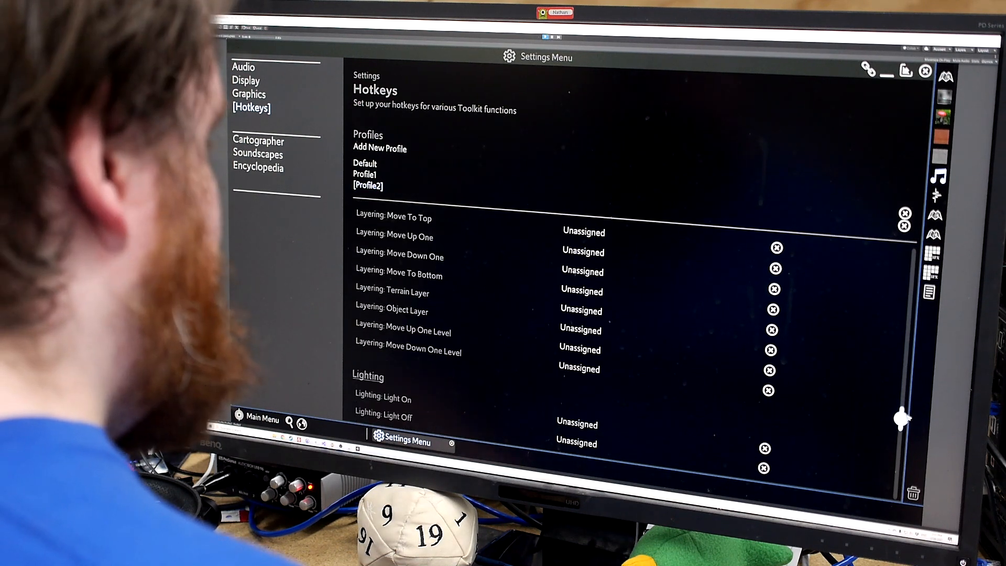
pyautogui.scroll(-3)
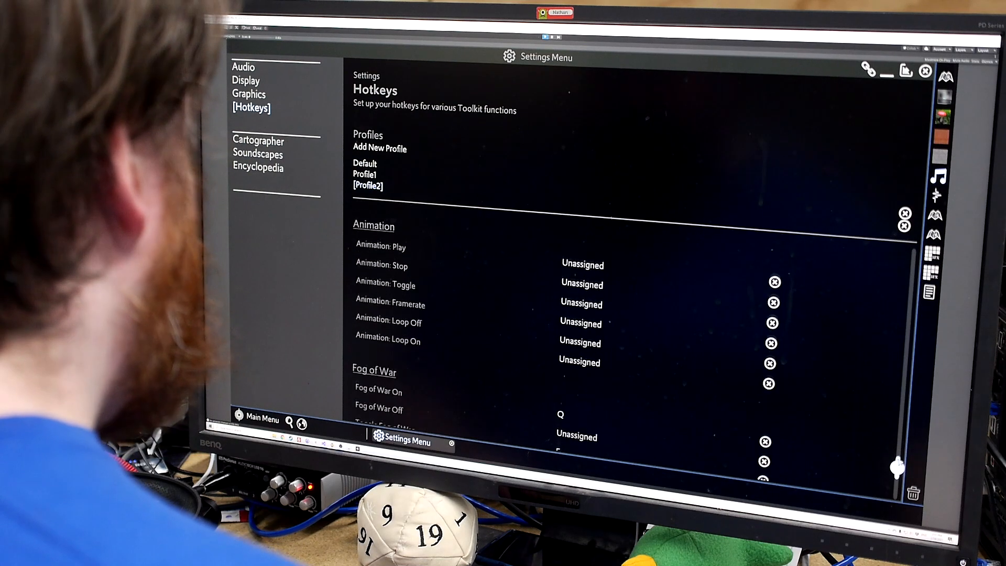
pyautogui.scroll(-3)
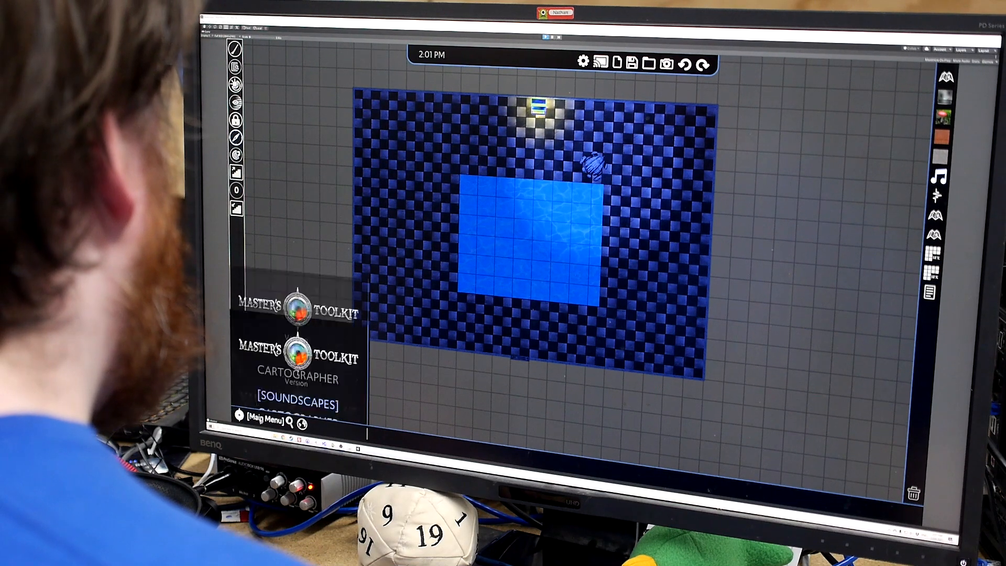
# Assign hotkey W to the wizard palette in the SFX Palette Builder and confirm it
pyautogui.click(259, 422)
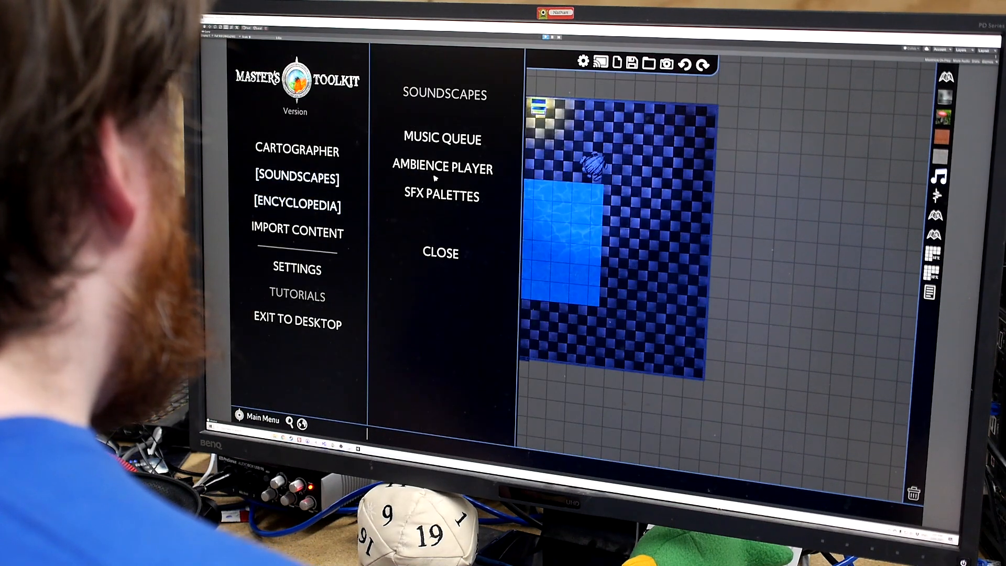
pyautogui.click(441, 196)
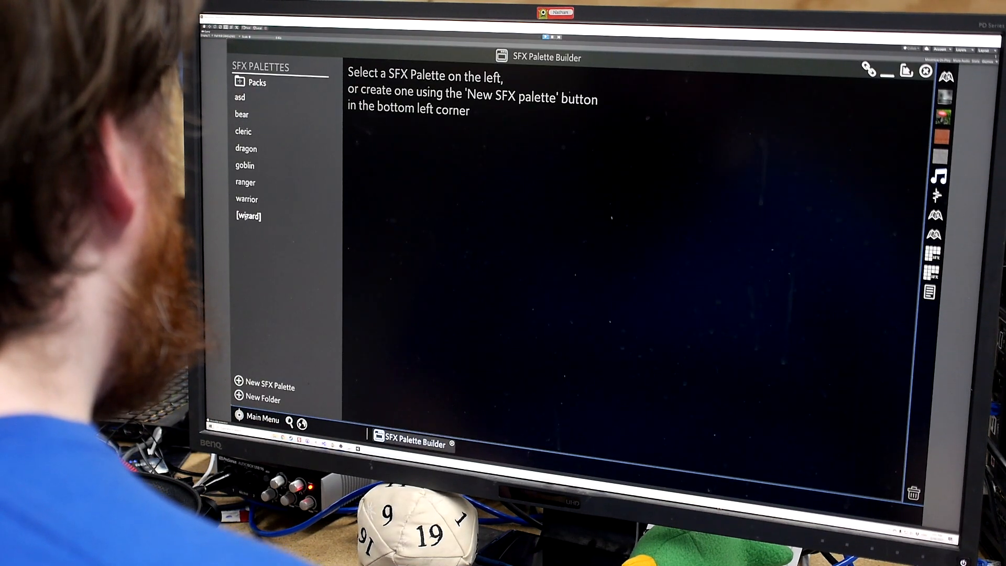
pyautogui.click(249, 216)
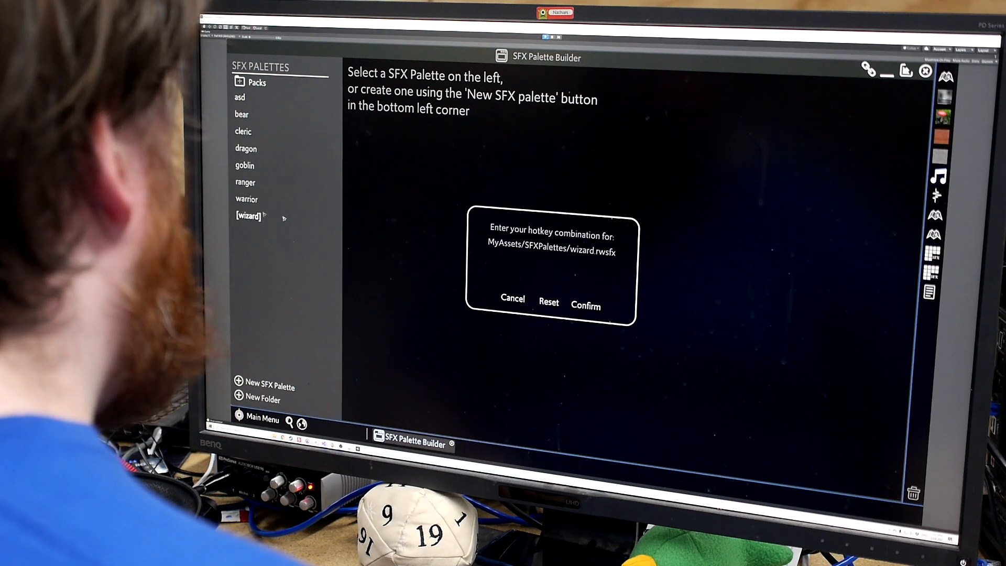
pyautogui.press('w')
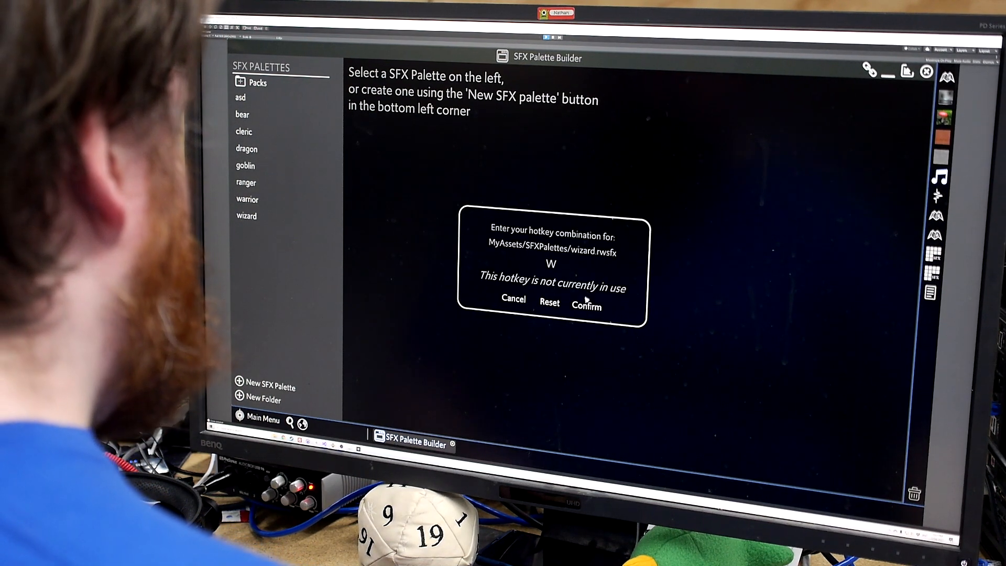
pyautogui.click(587, 306)
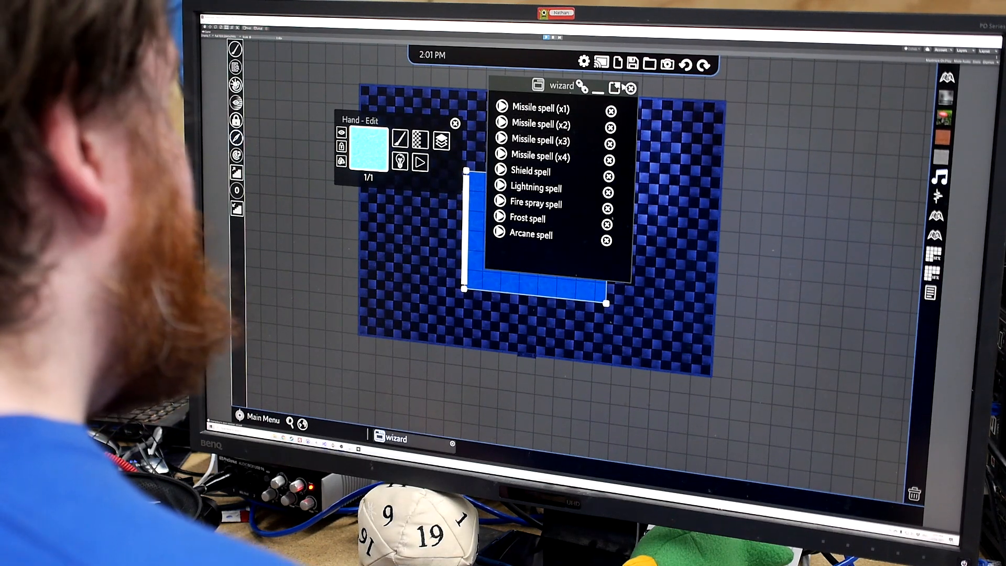
# Scroll the Hotkeys settings down toward the SFX Palette entries
pyautogui.click(257, 420)
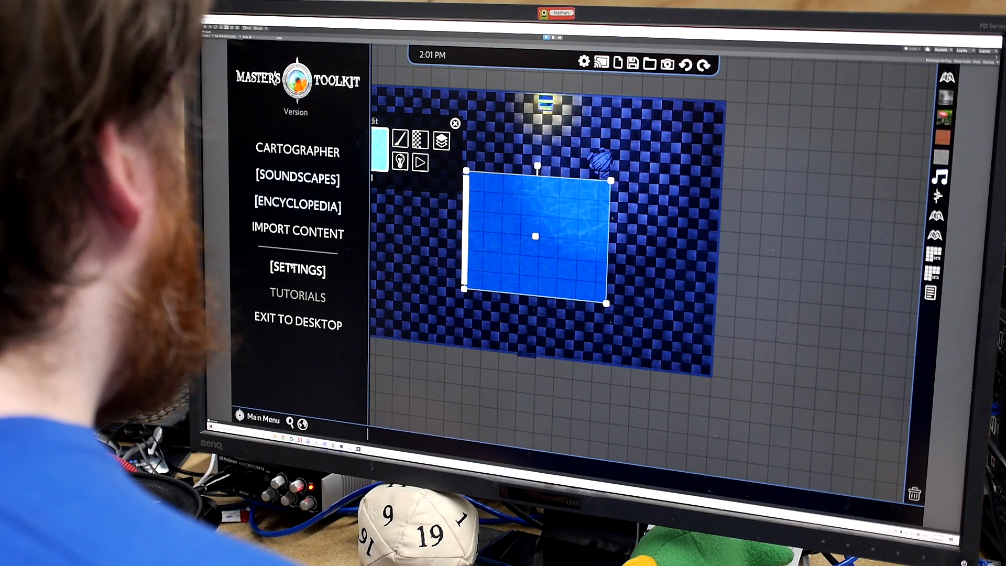
pyautogui.click(296, 270)
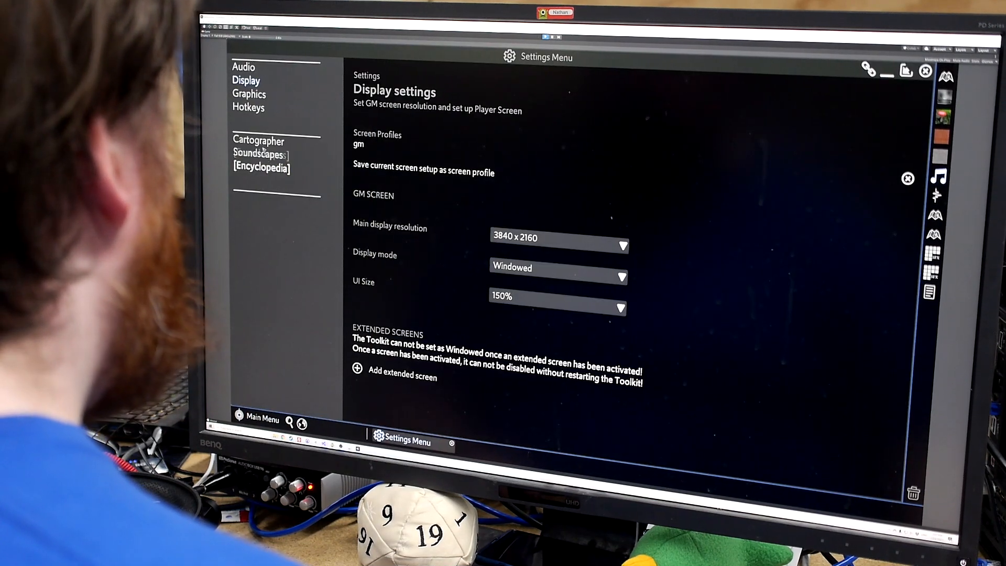
pyautogui.click(249, 107)
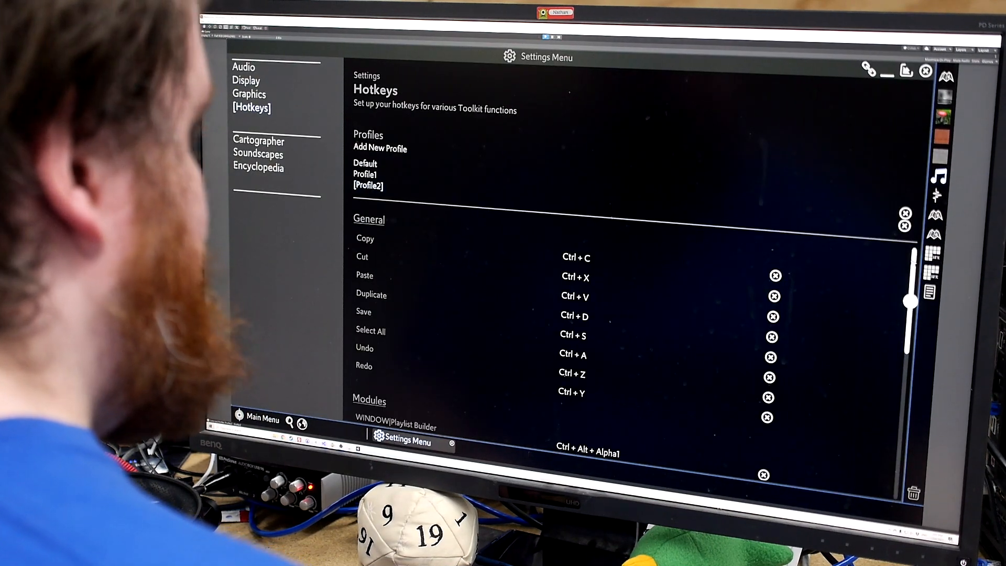
pyautogui.scroll(-3)
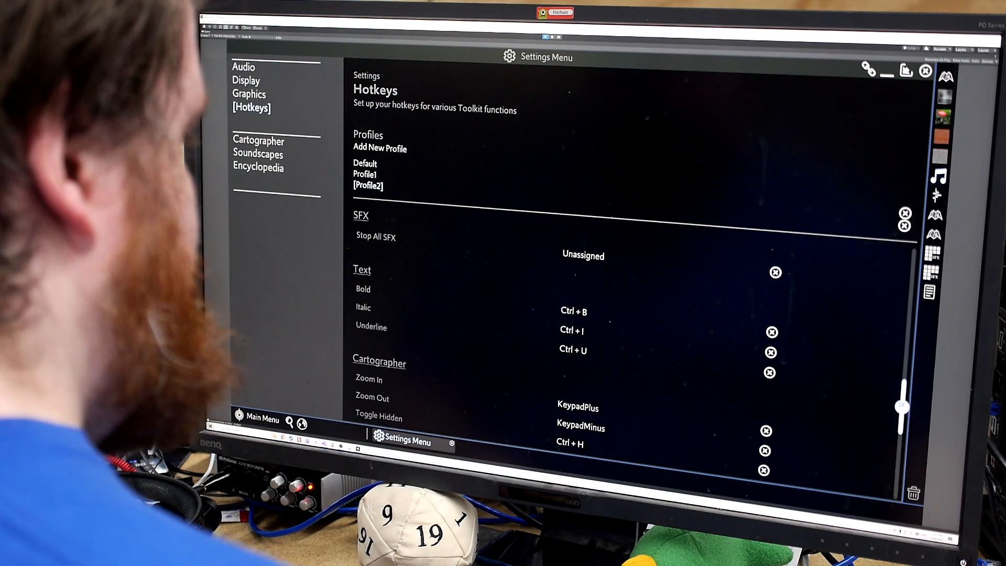
pyautogui.scroll(-3)
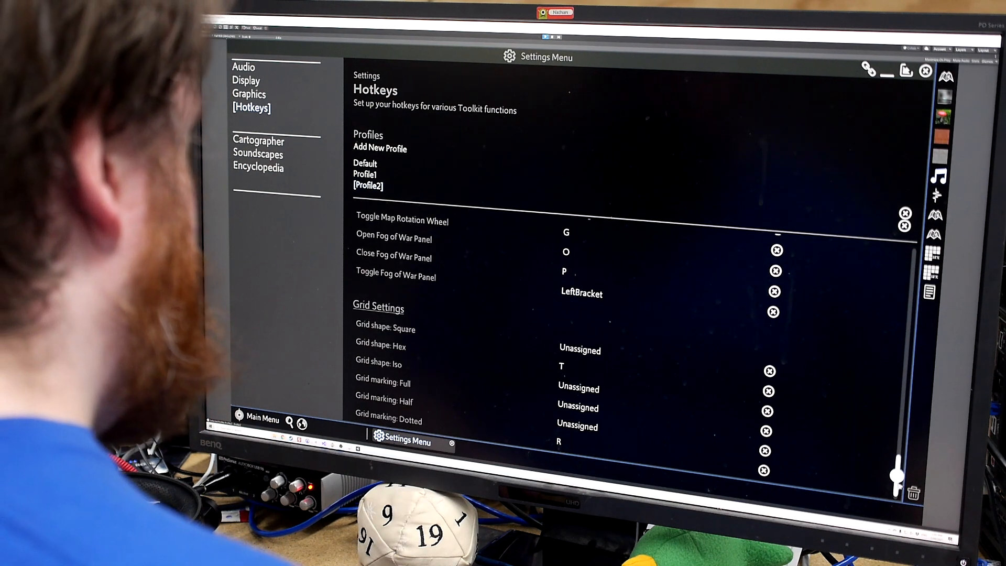
pyautogui.scroll(-3)
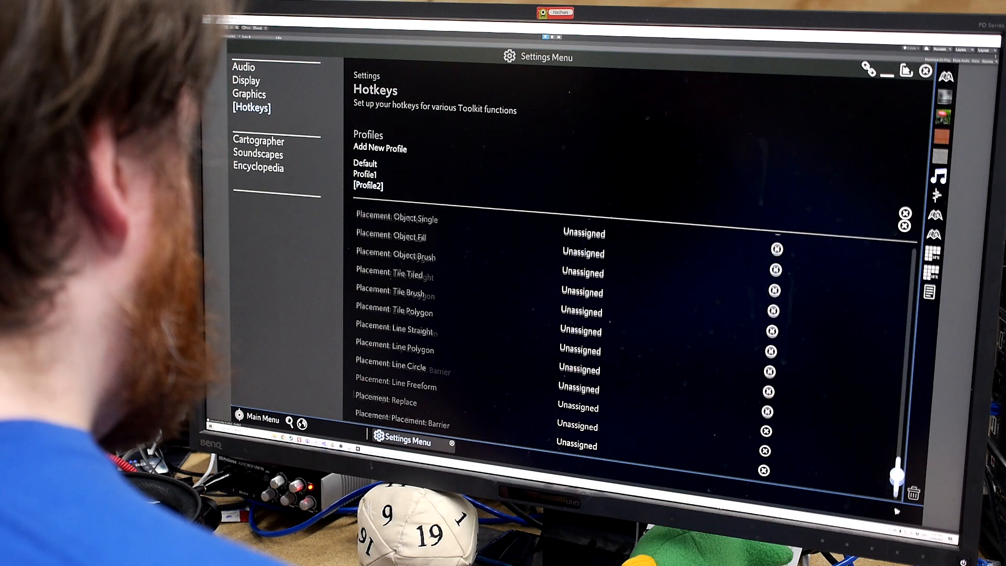
pyautogui.scroll(-3)
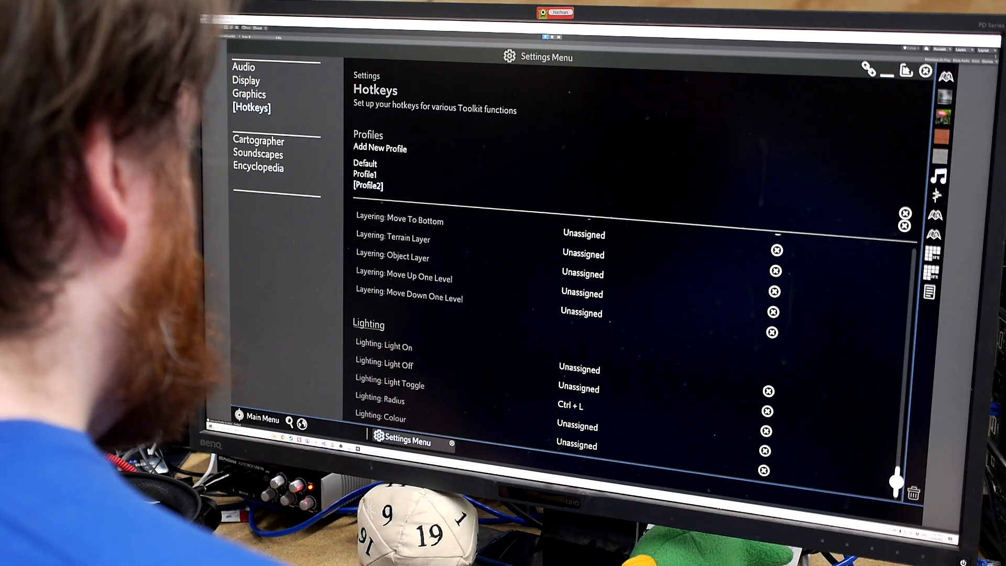
pyautogui.scroll(-3)
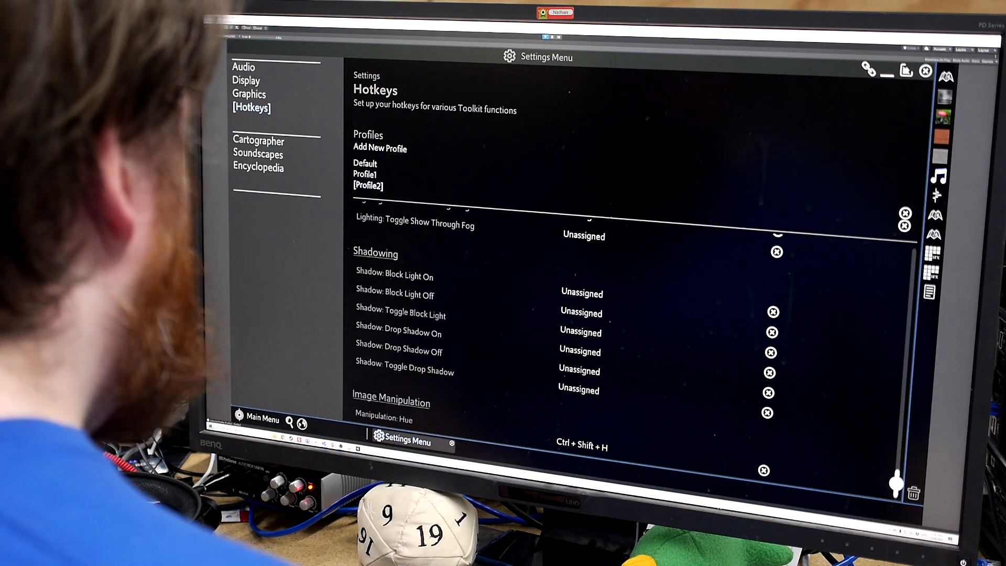
# Find the wizard palette bound to W, dismiss its window and move to the Display settings
pyautogui.scroll(-3)
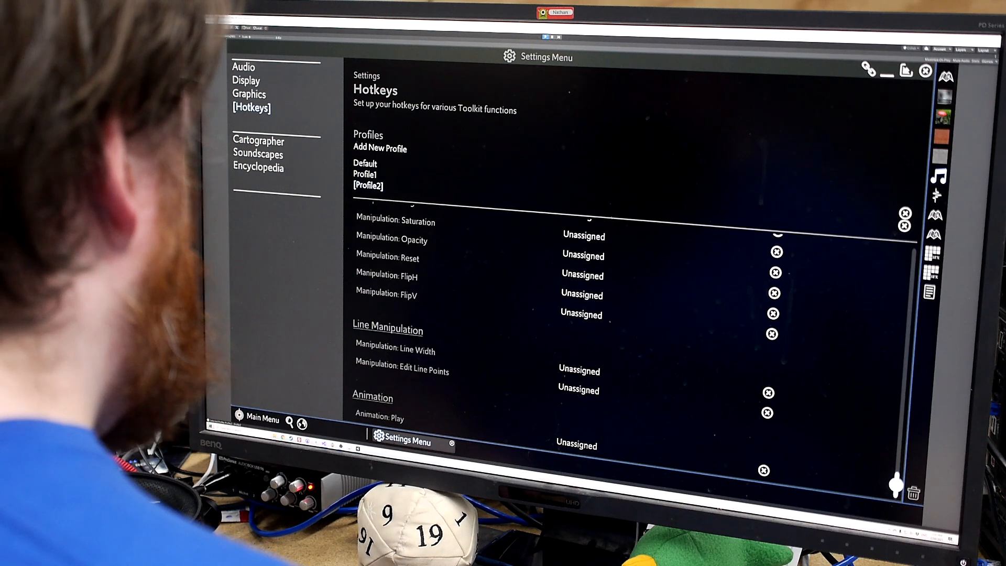
pyautogui.scroll(-3)
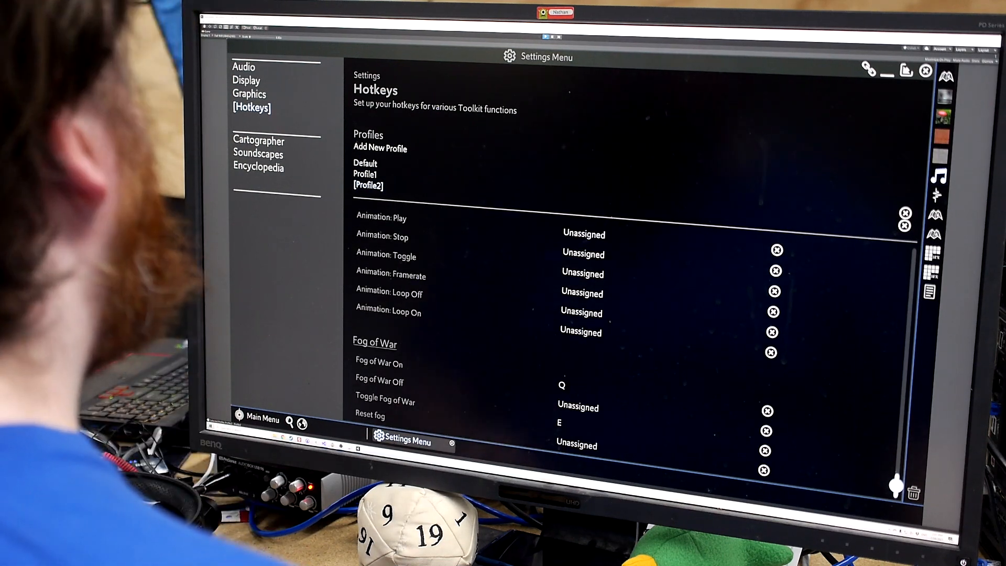
pyautogui.scroll(-3)
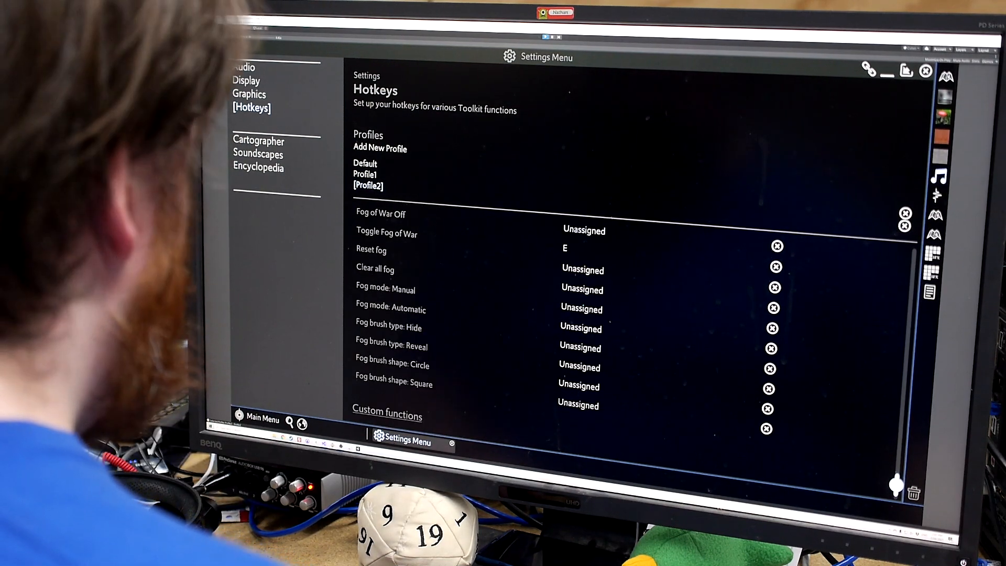
pyautogui.scroll(-3)
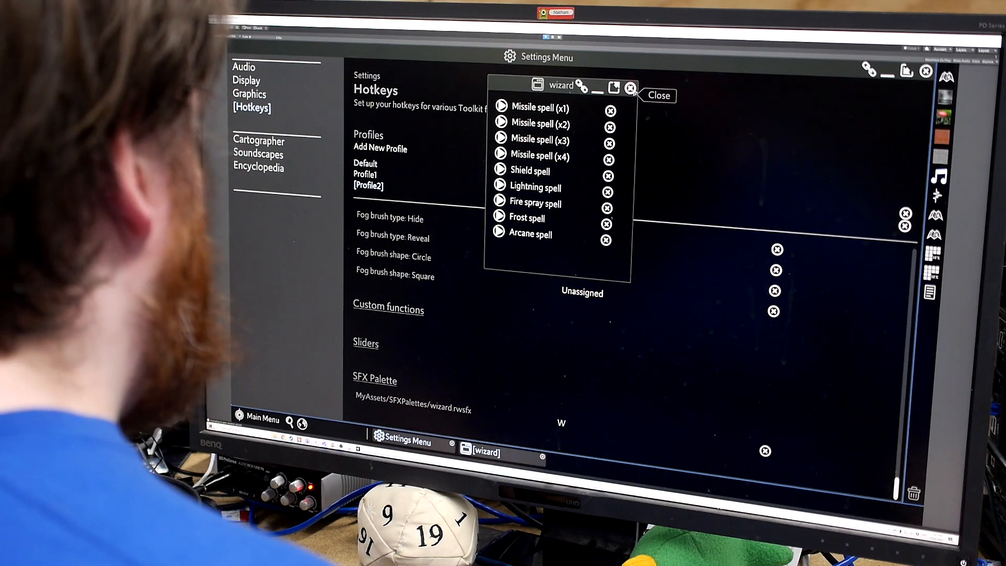
pyautogui.click(659, 95)
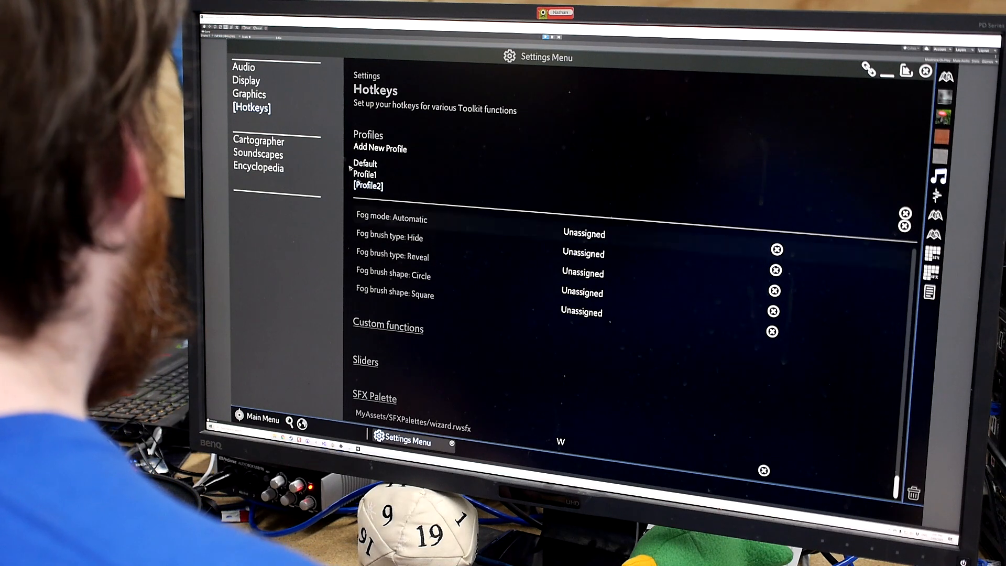
pyautogui.click(246, 80)
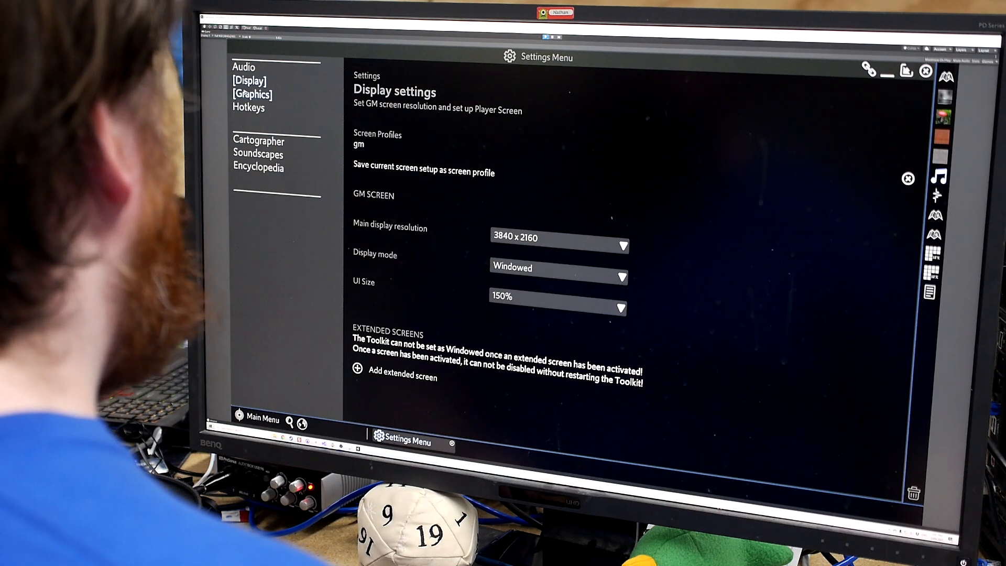
# Review the Graphics and Audio settings pages, then return to the Cartographer map
pyautogui.click(253, 95)
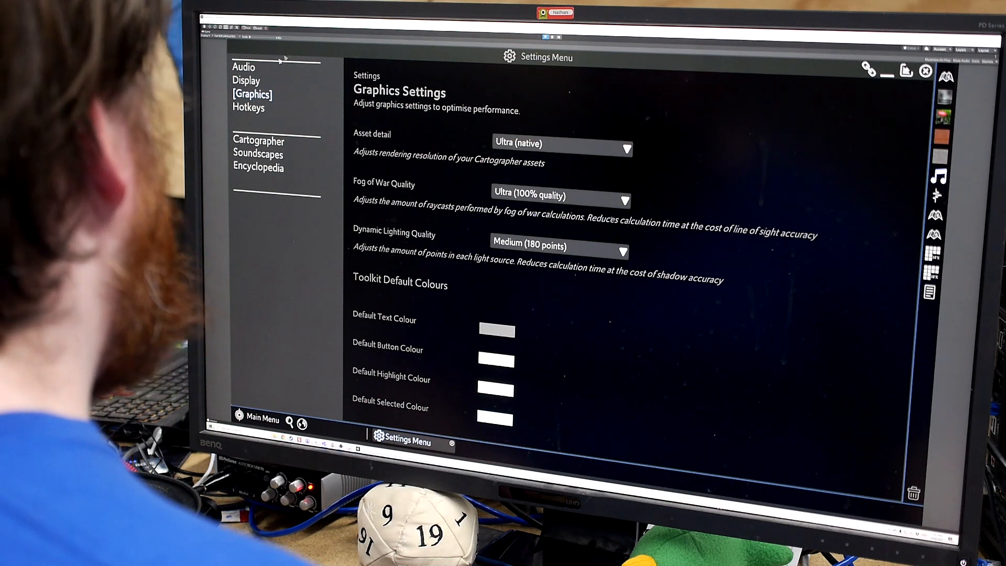
pyautogui.click(245, 67)
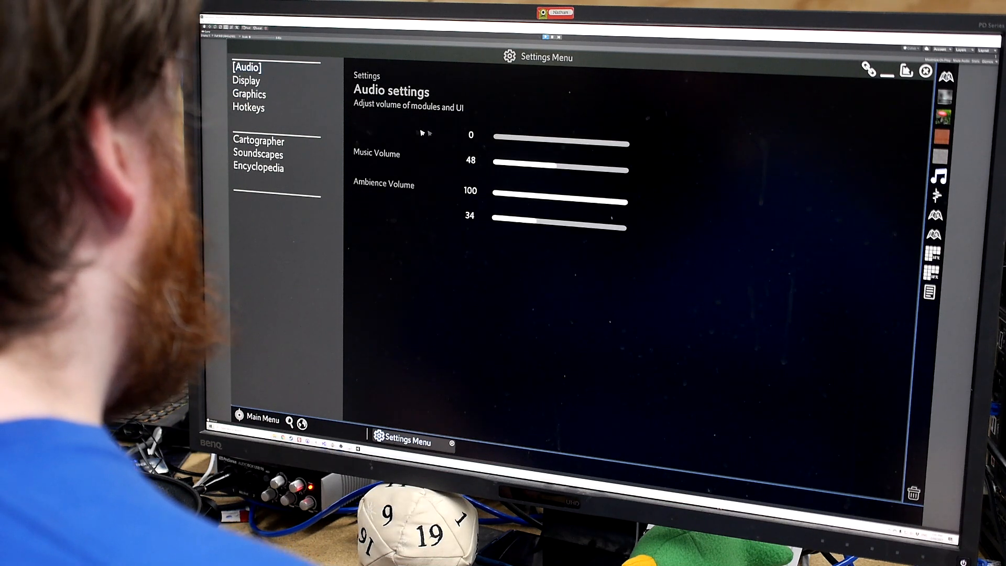
pyautogui.moveTo(366, 201)
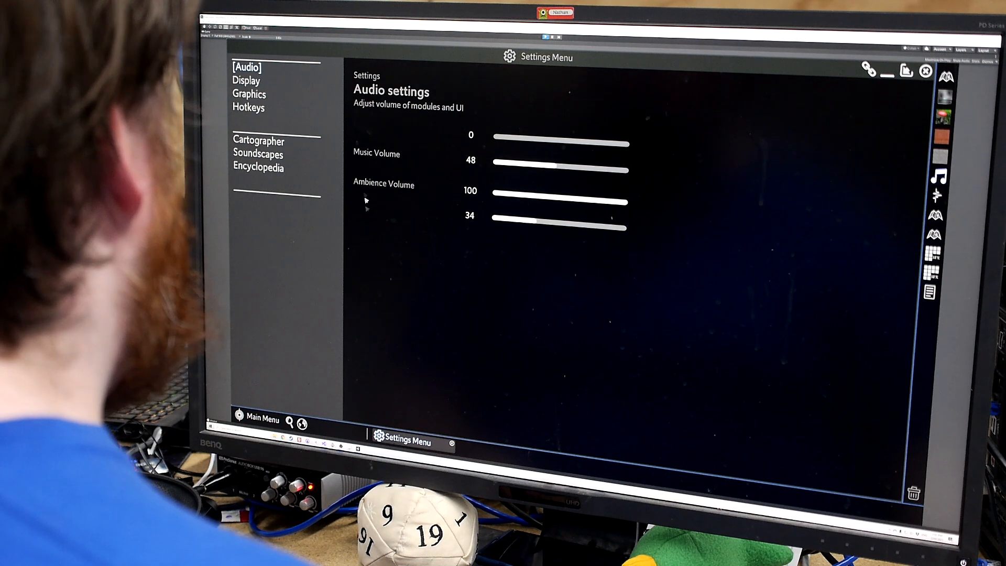
pyautogui.click(258, 142)
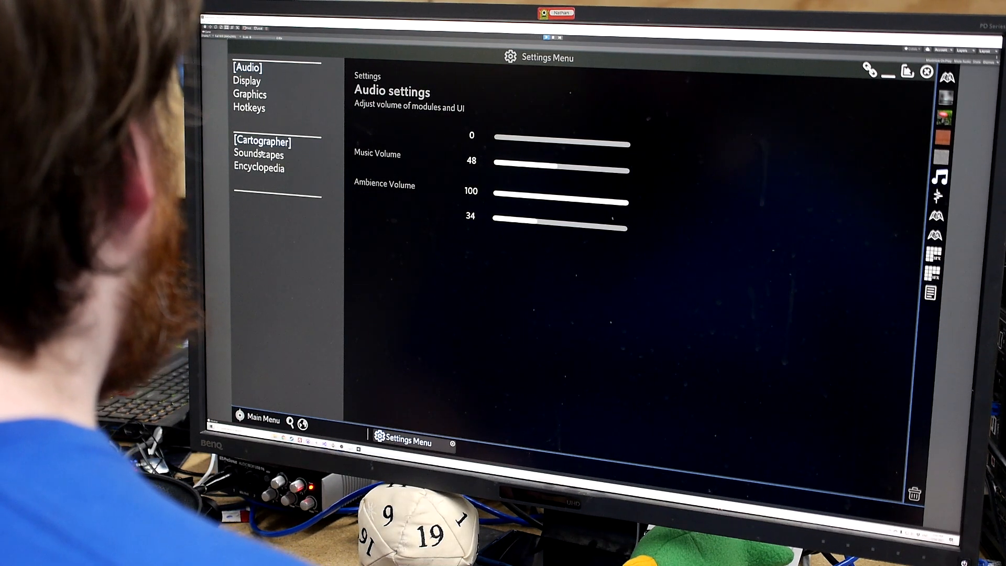
pyautogui.click(259, 167)
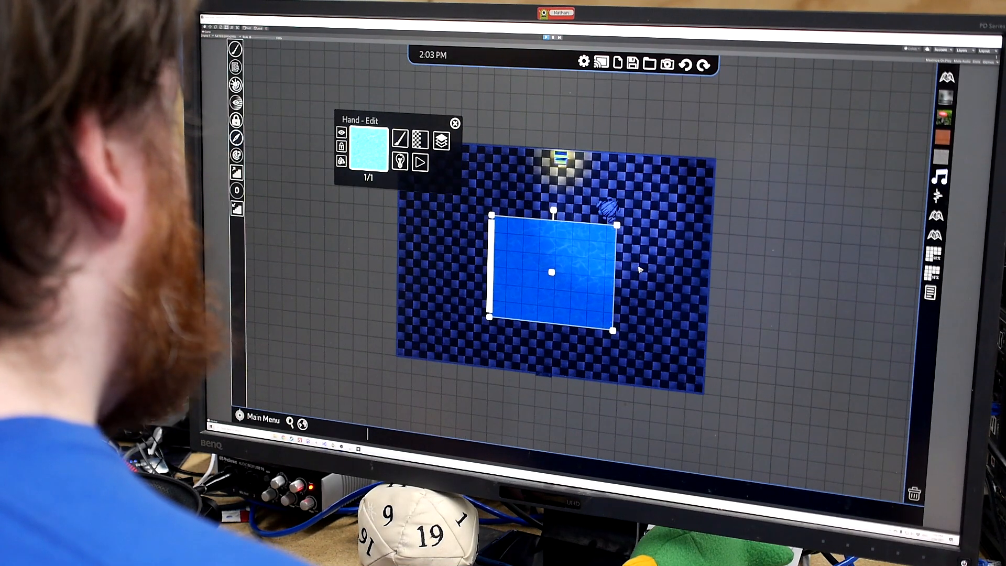
pyautogui.moveTo(633, 141)
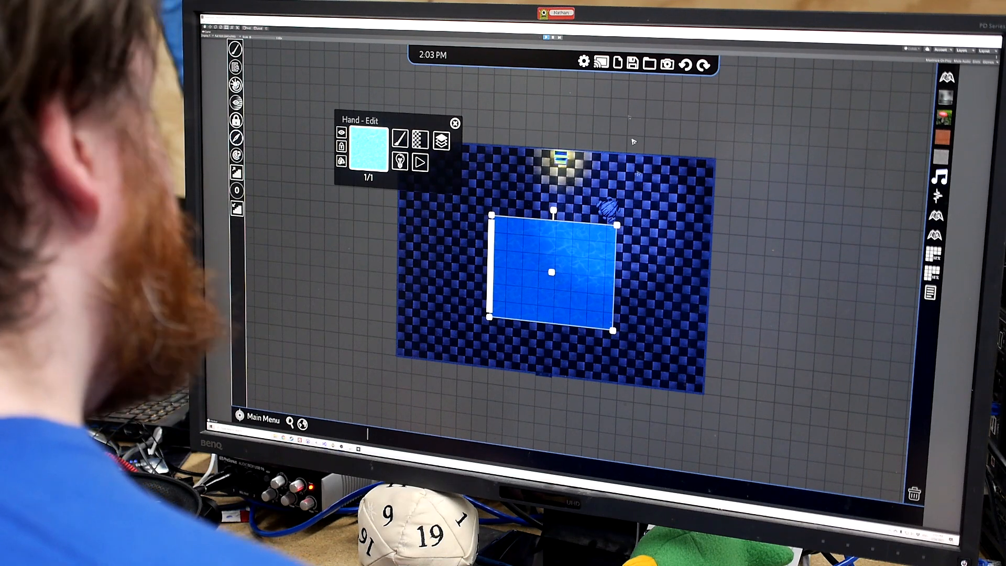